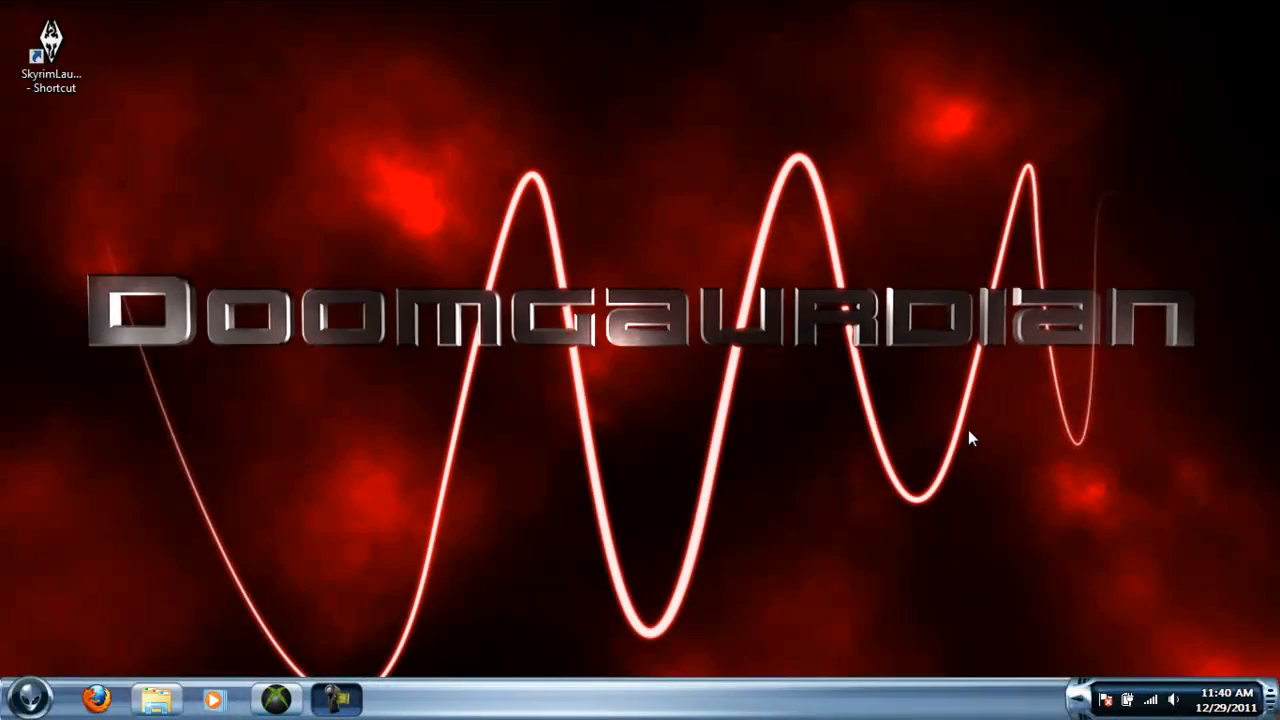
pyautogui.moveTo(445, 177)
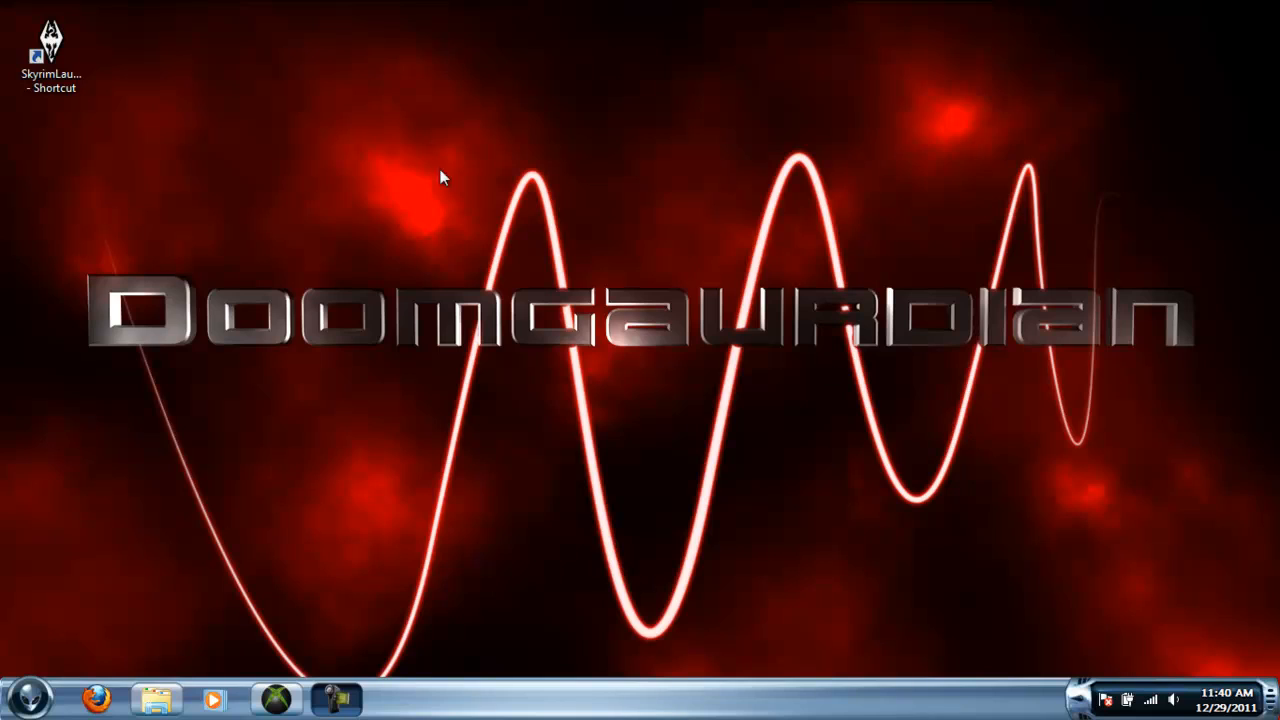
pyautogui.moveTo(367, 148)
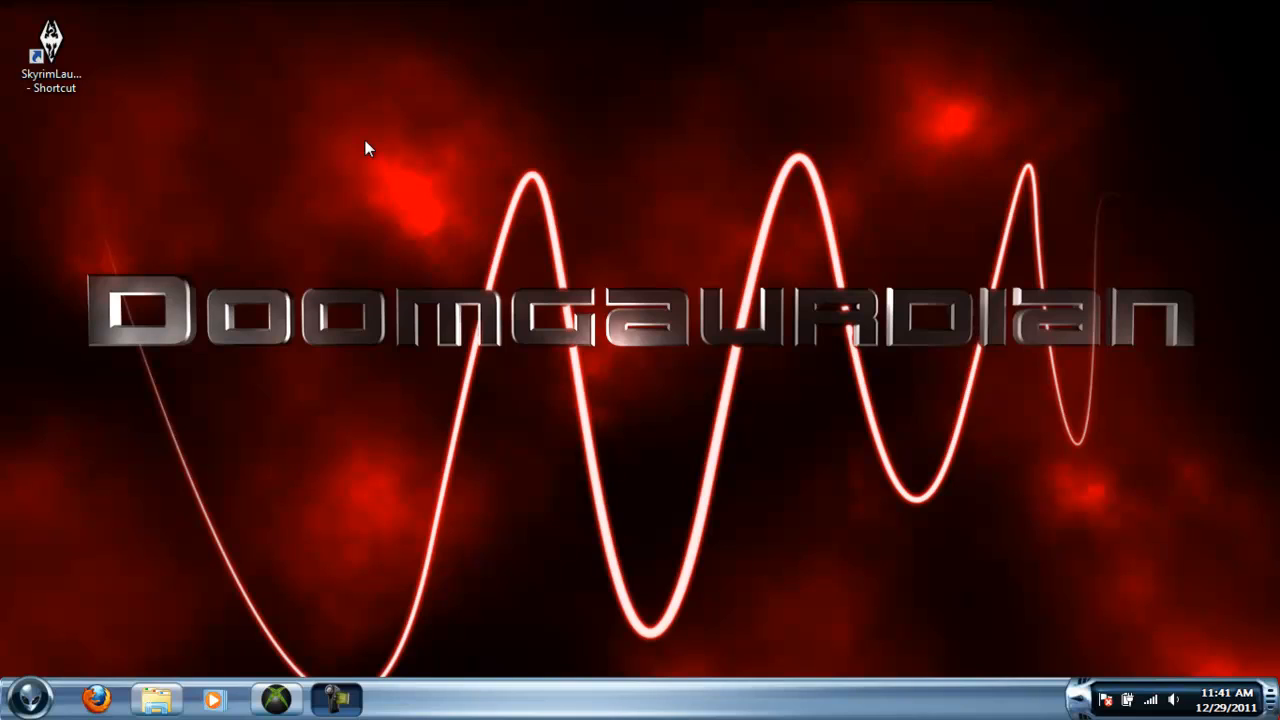
pyautogui.moveTo(143, 640)
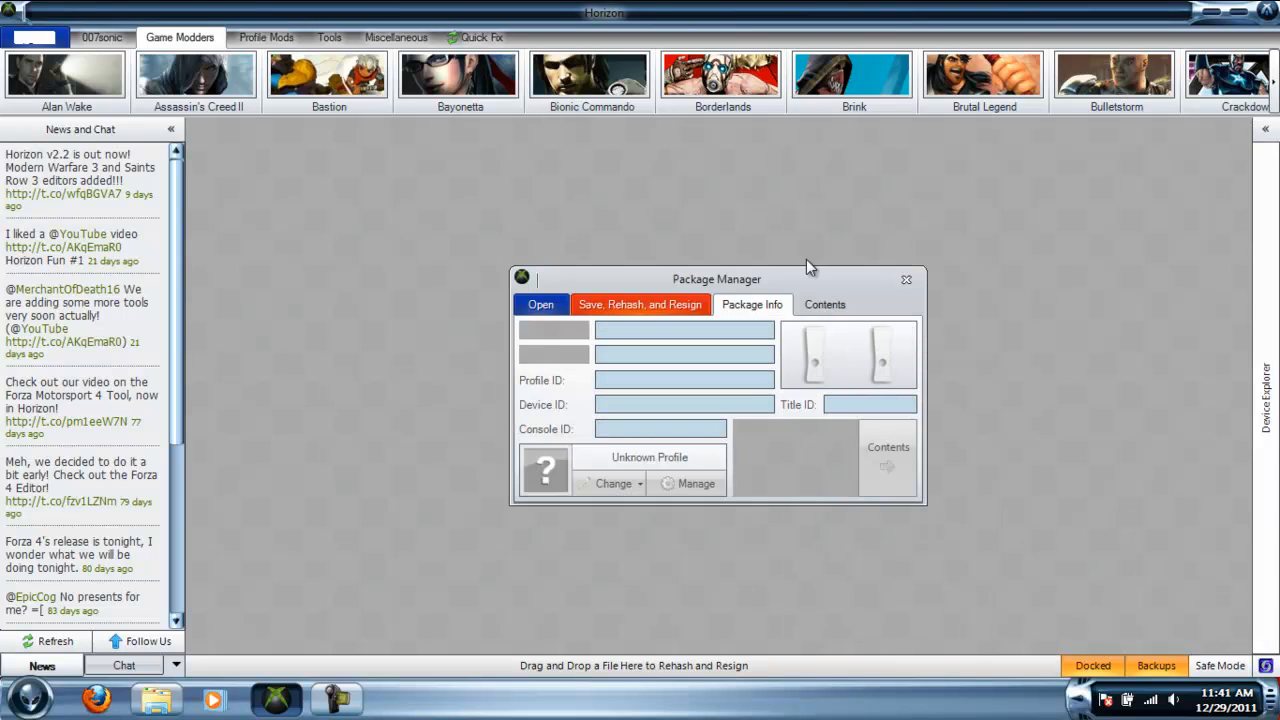
# Step: Extract Savegame.dat from the Skyrim package's Contents onto the desktop and dismiss the success message
pyautogui.click(824, 304)
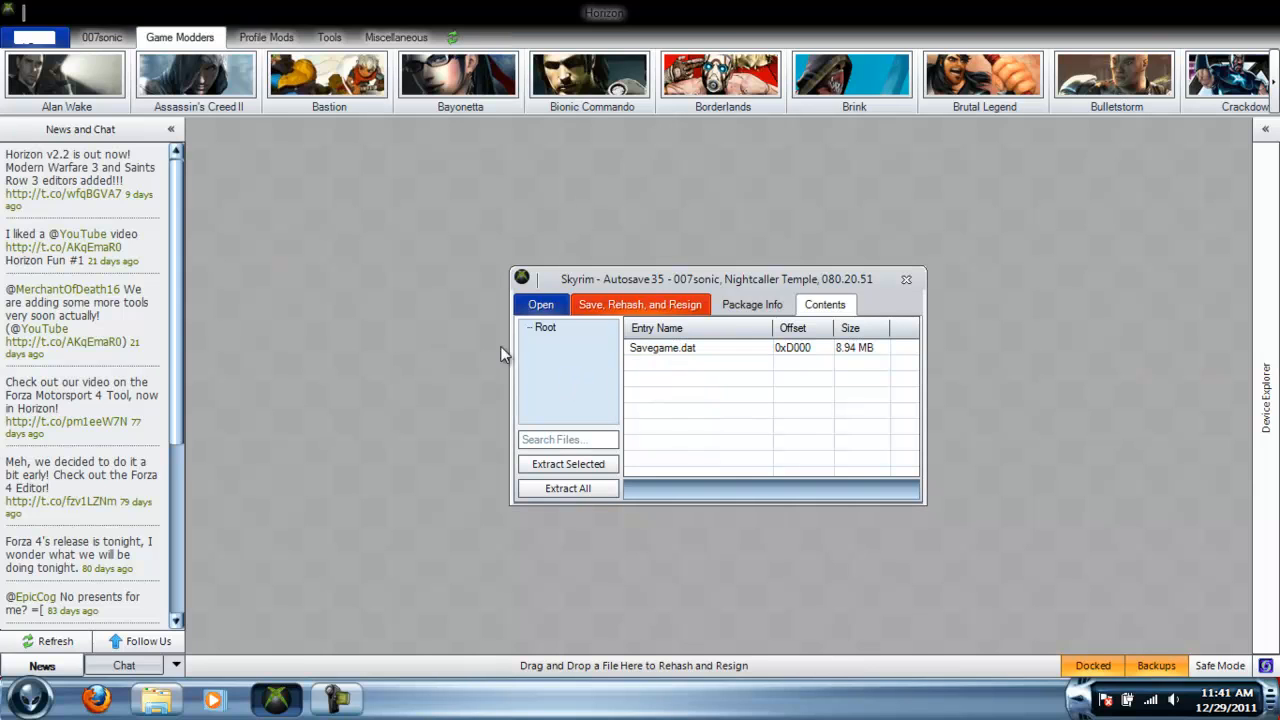
pyautogui.moveTo(685, 348)
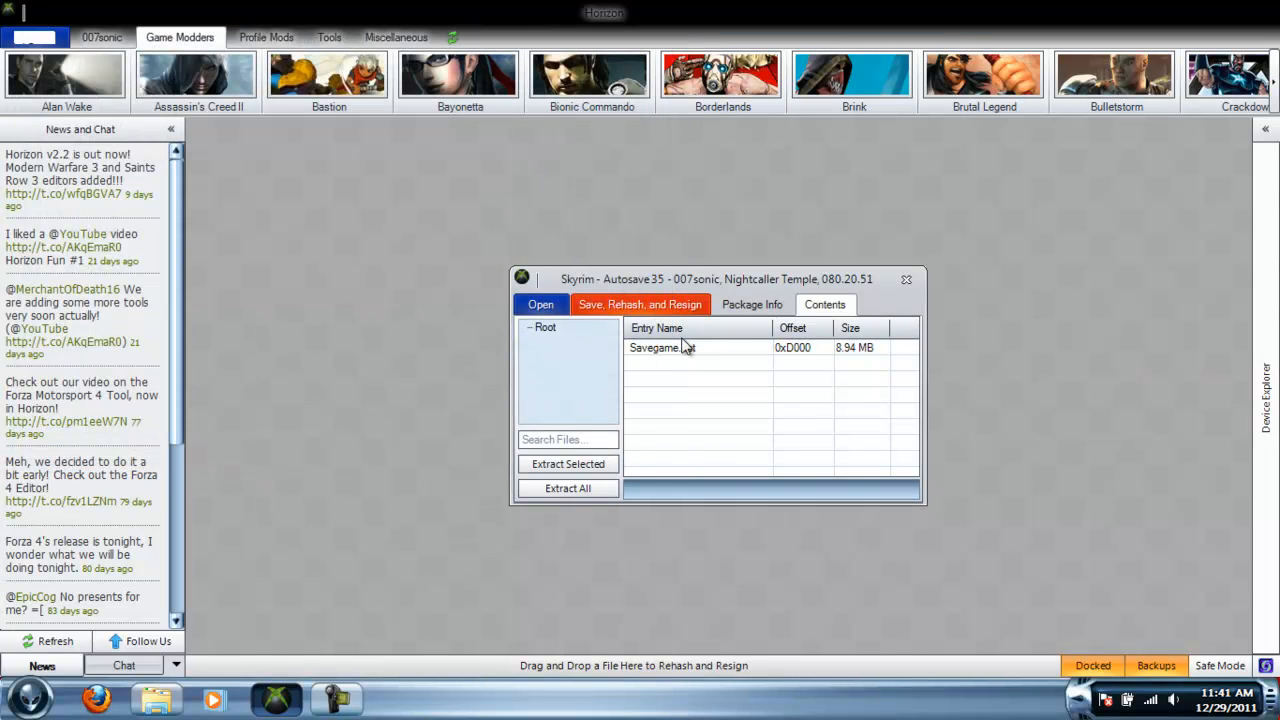
pyautogui.moveTo(905, 279)
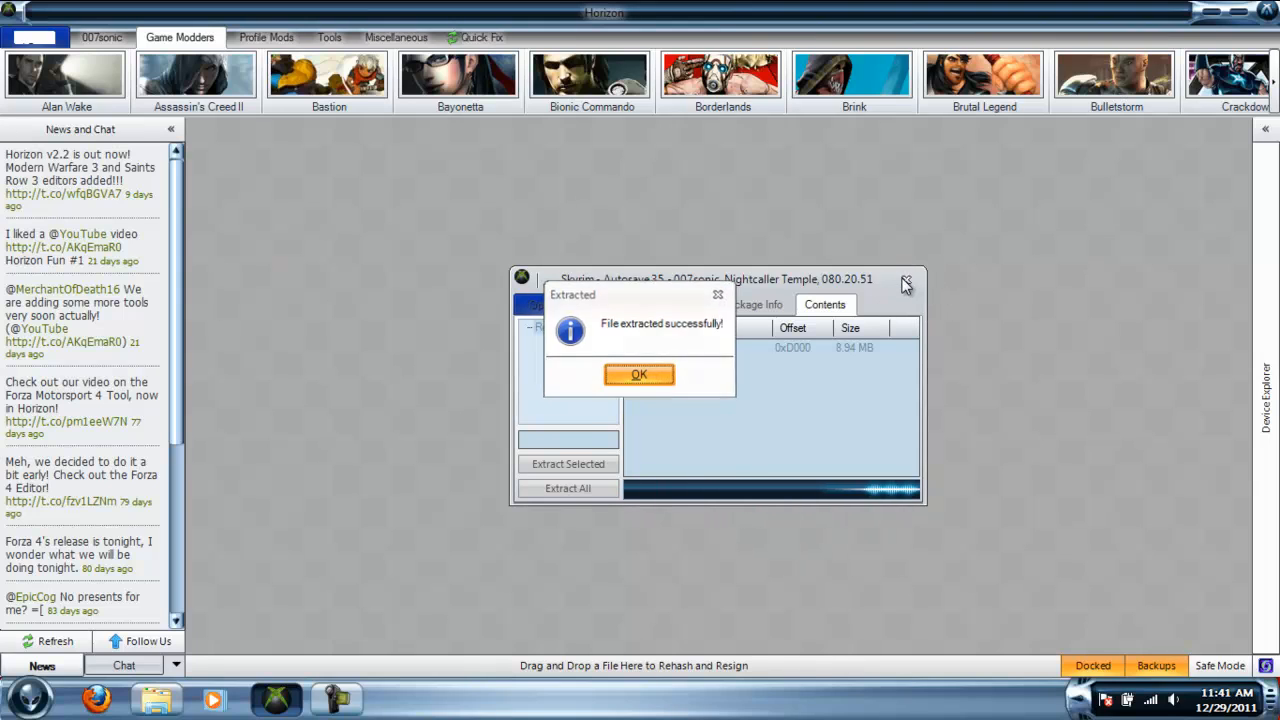
pyautogui.click(639, 373)
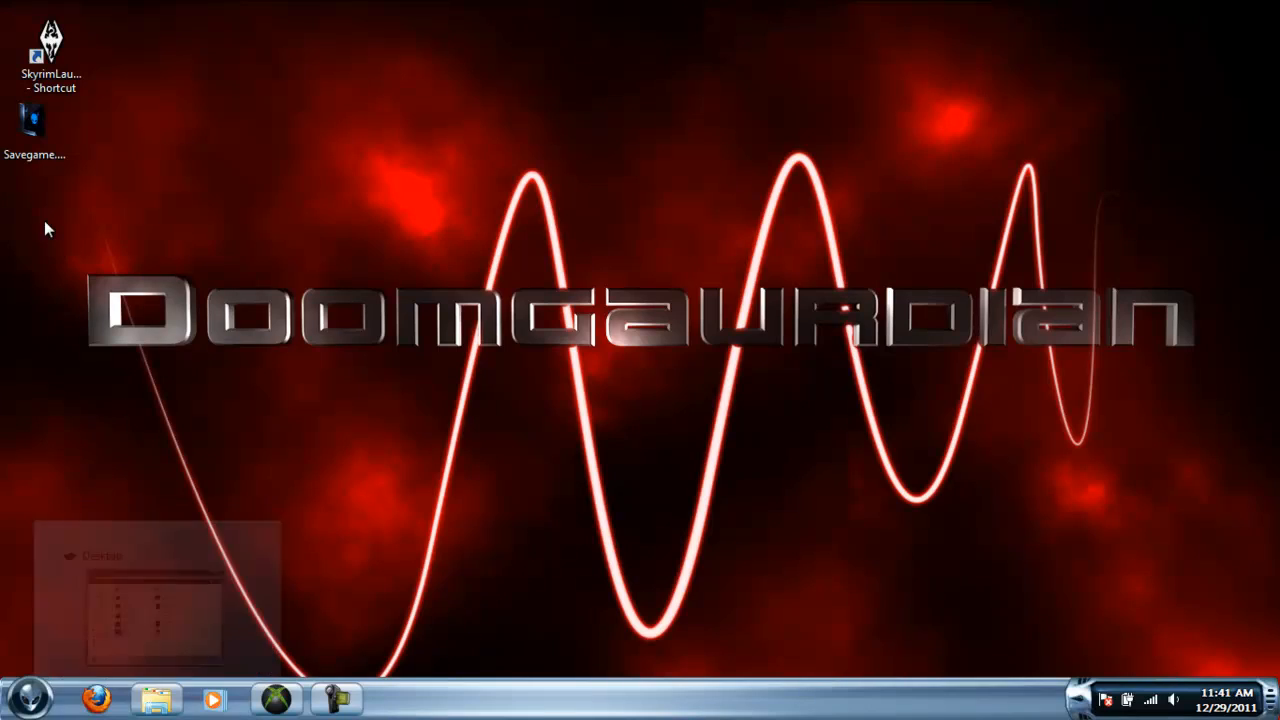
# Step: Move the extracted Savegame.dat into Documents > My Games > Skyrim > Saves
pyautogui.click(33, 125)
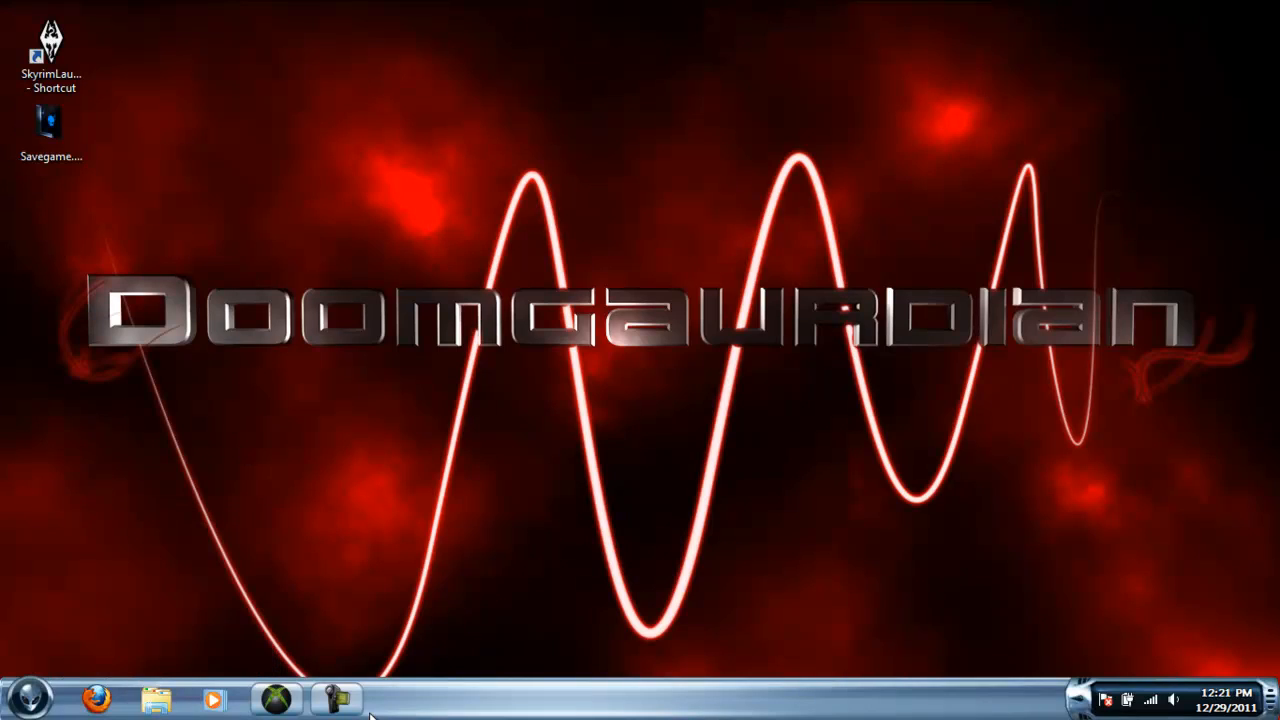
pyautogui.moveTo(628, 576)
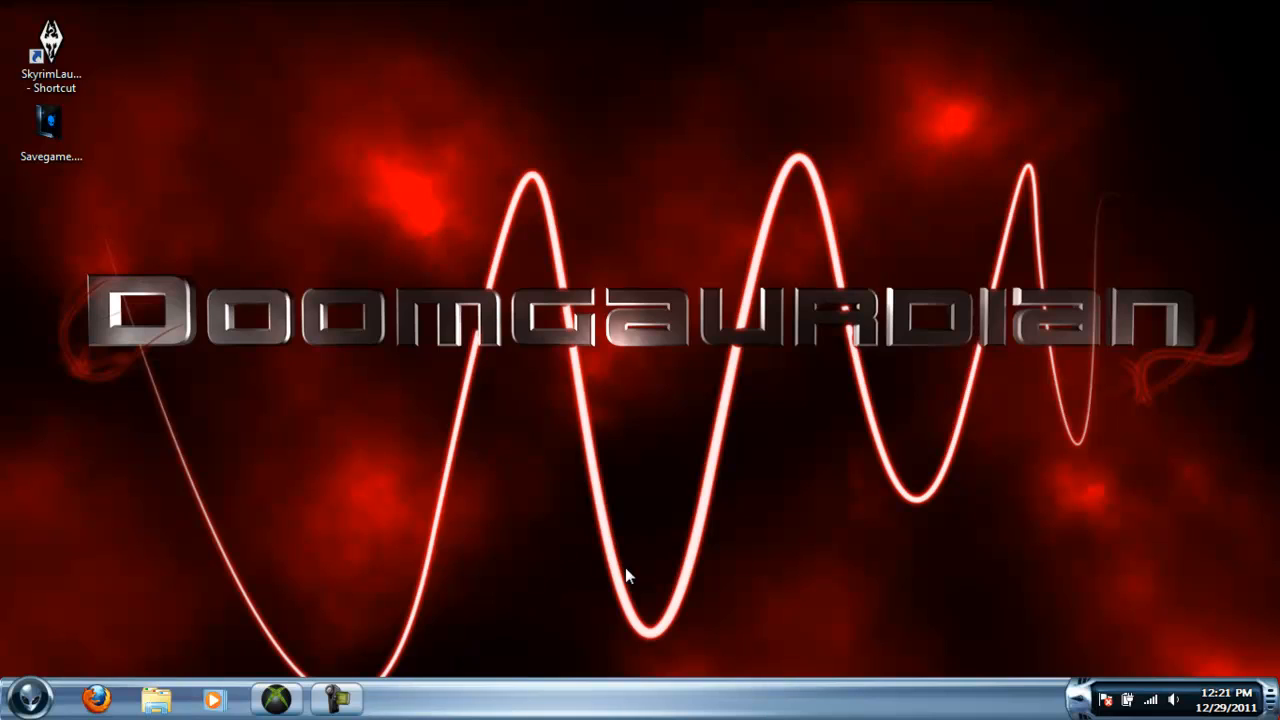
pyautogui.moveTo(82, 182)
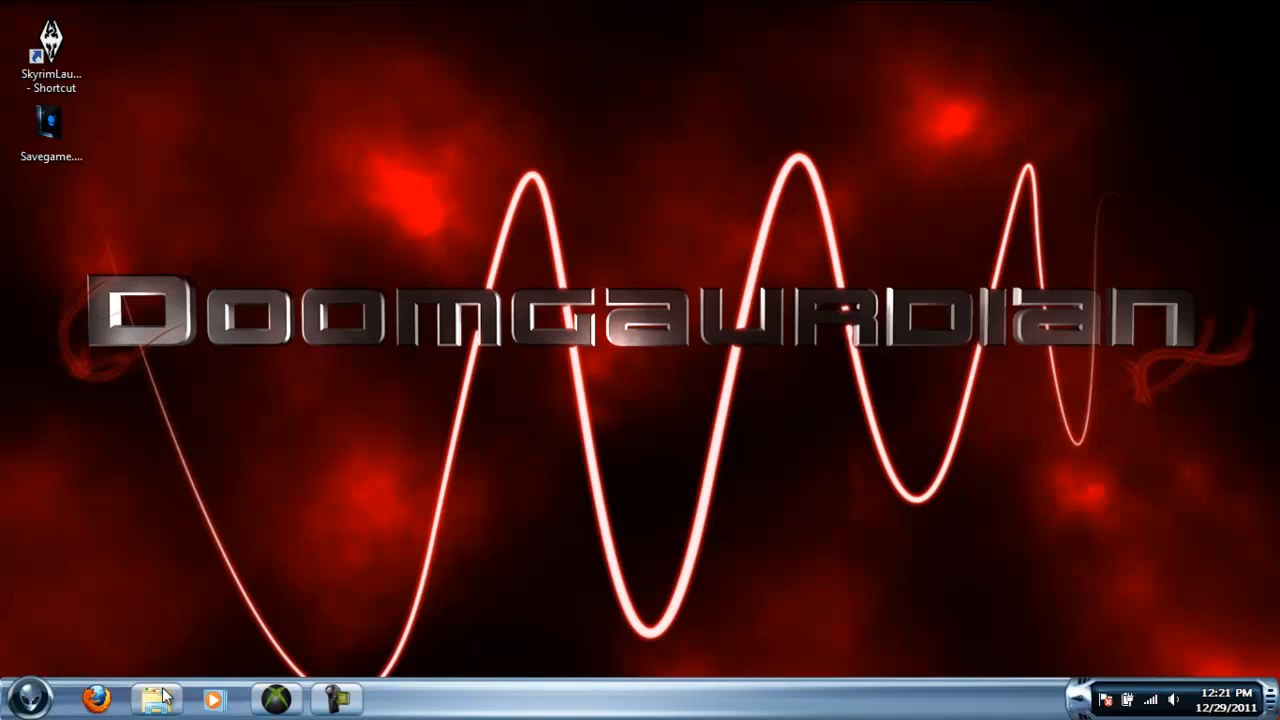
pyautogui.click(155, 698)
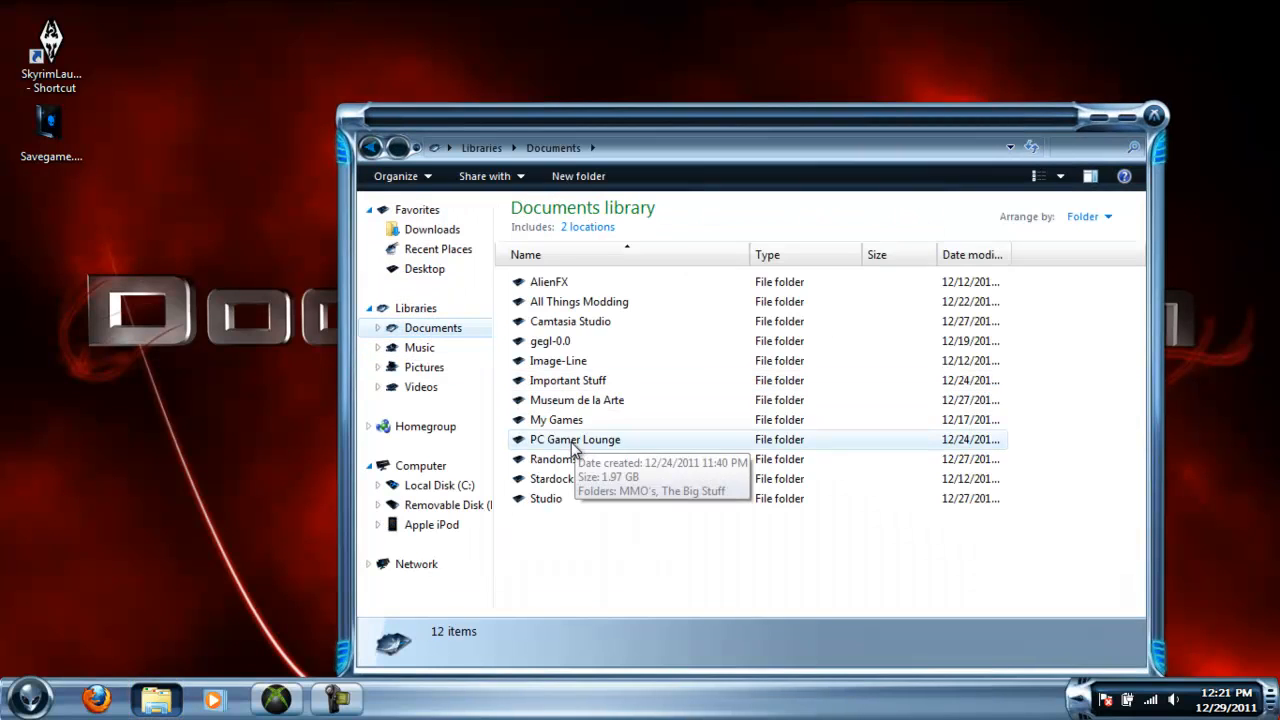
pyautogui.doubleClick(556, 419)
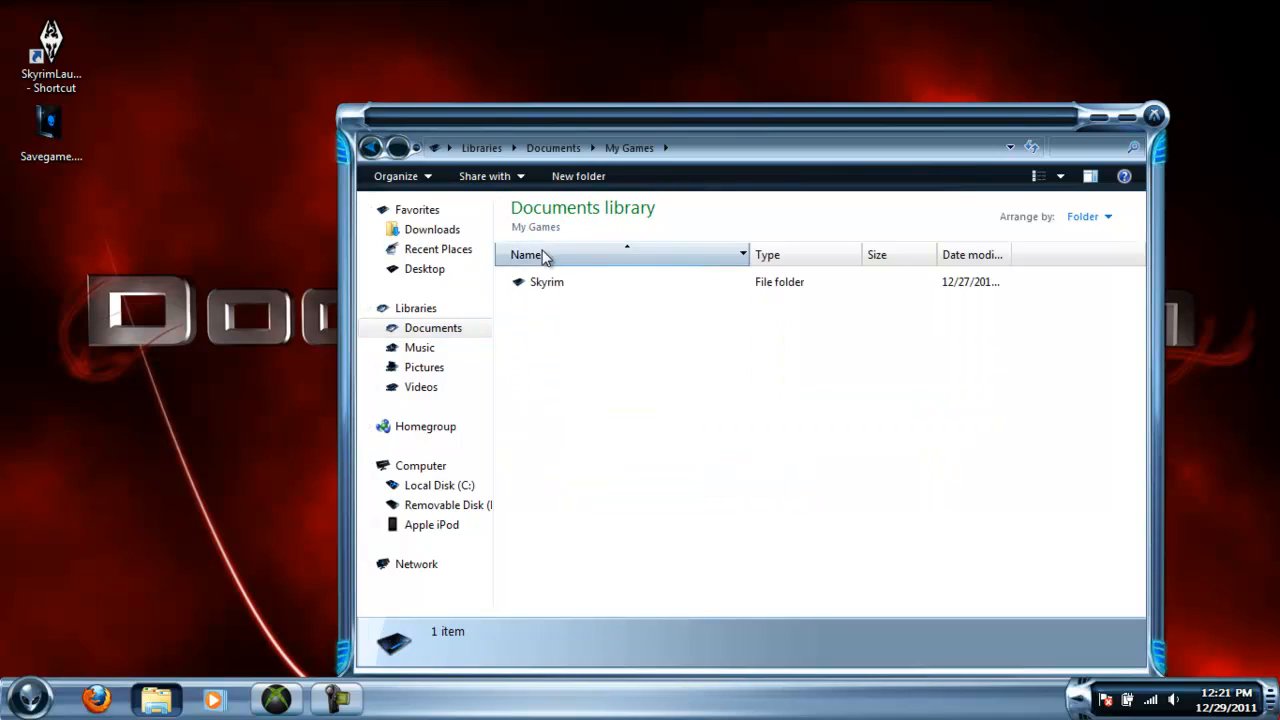
pyautogui.doubleClick(547, 281)
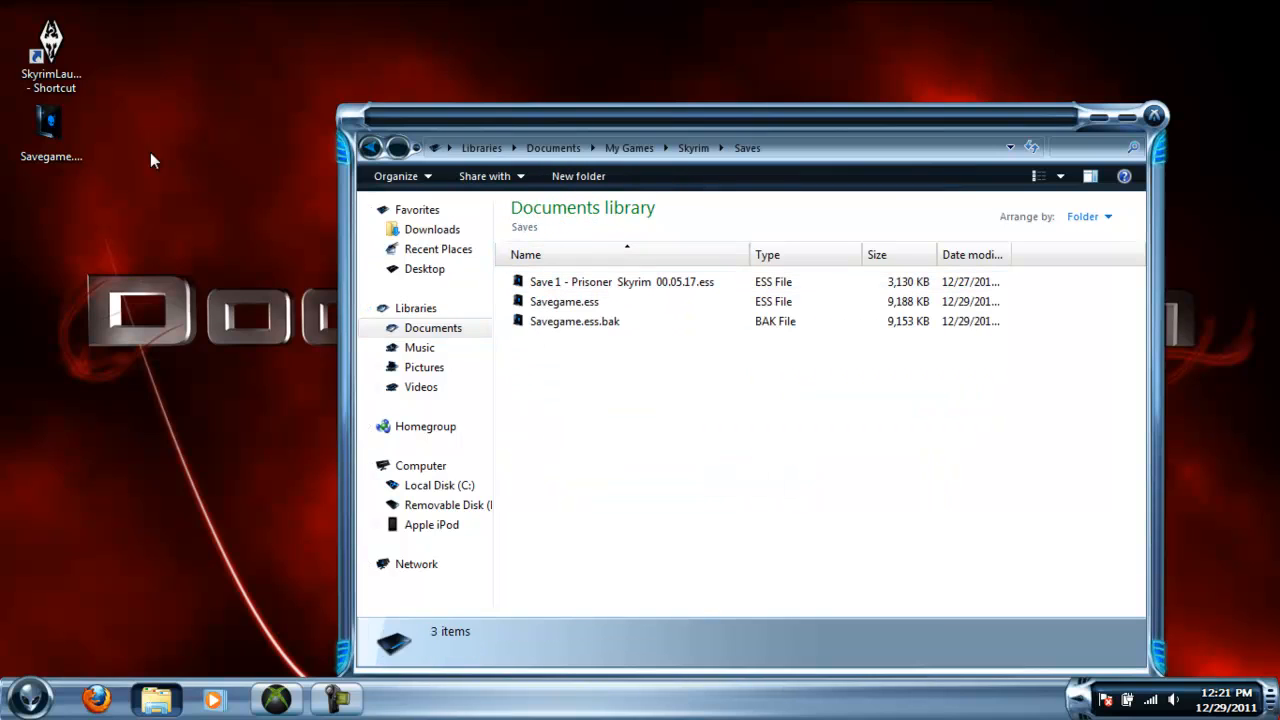
pyautogui.moveTo(50, 130); pyautogui.dragTo(685, 375)
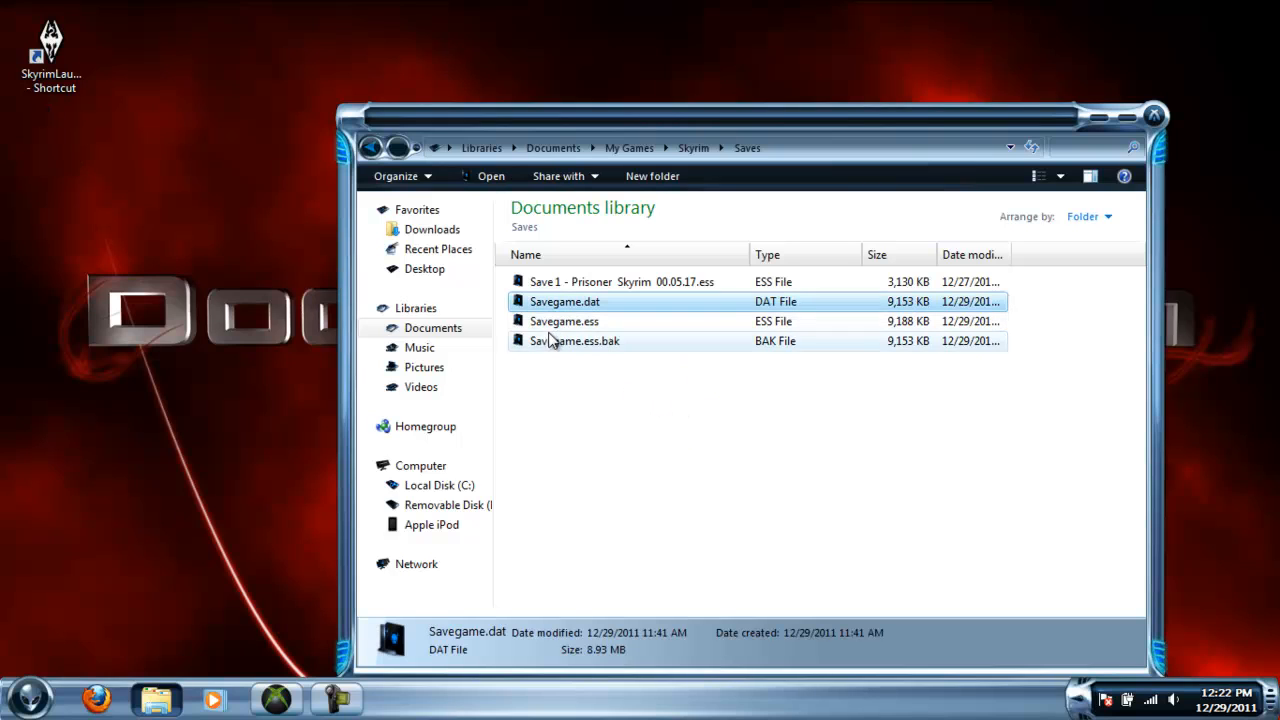
pyautogui.moveTo(585, 301)
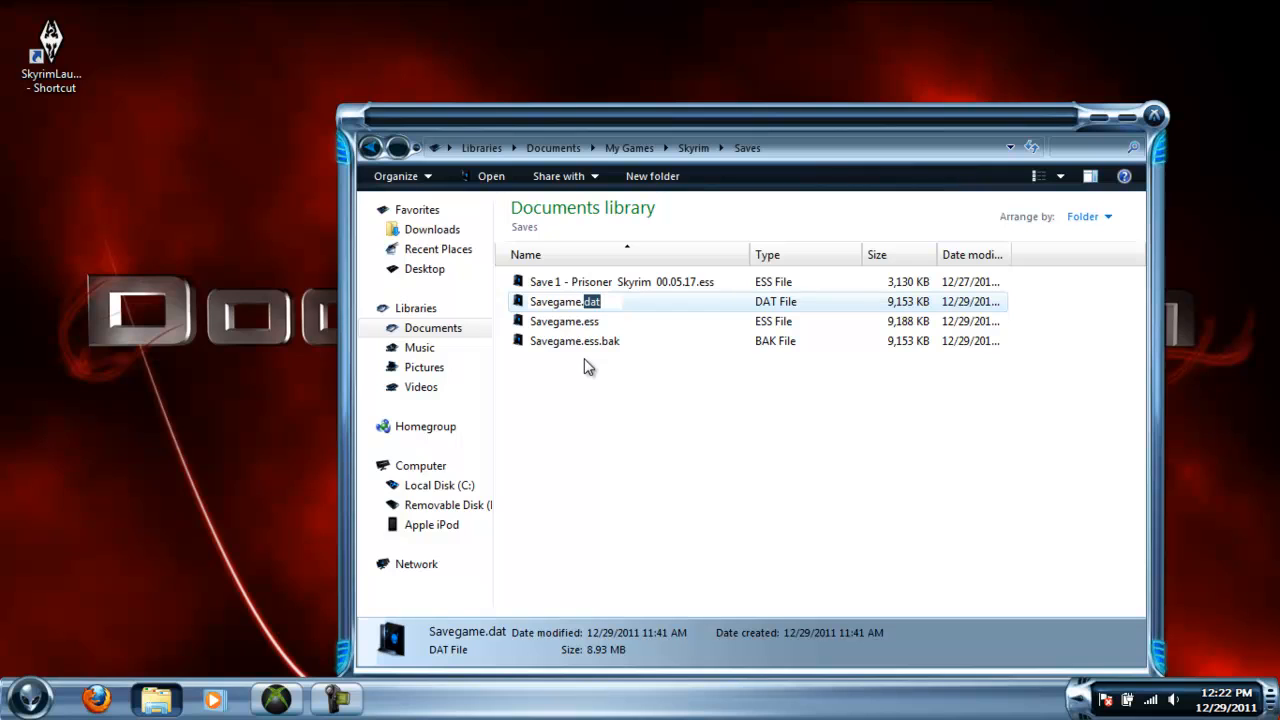
# Step: Rename the moved save to Savegame (2).ess and delete the old Savegame.ess
pyautogui.press('Return')
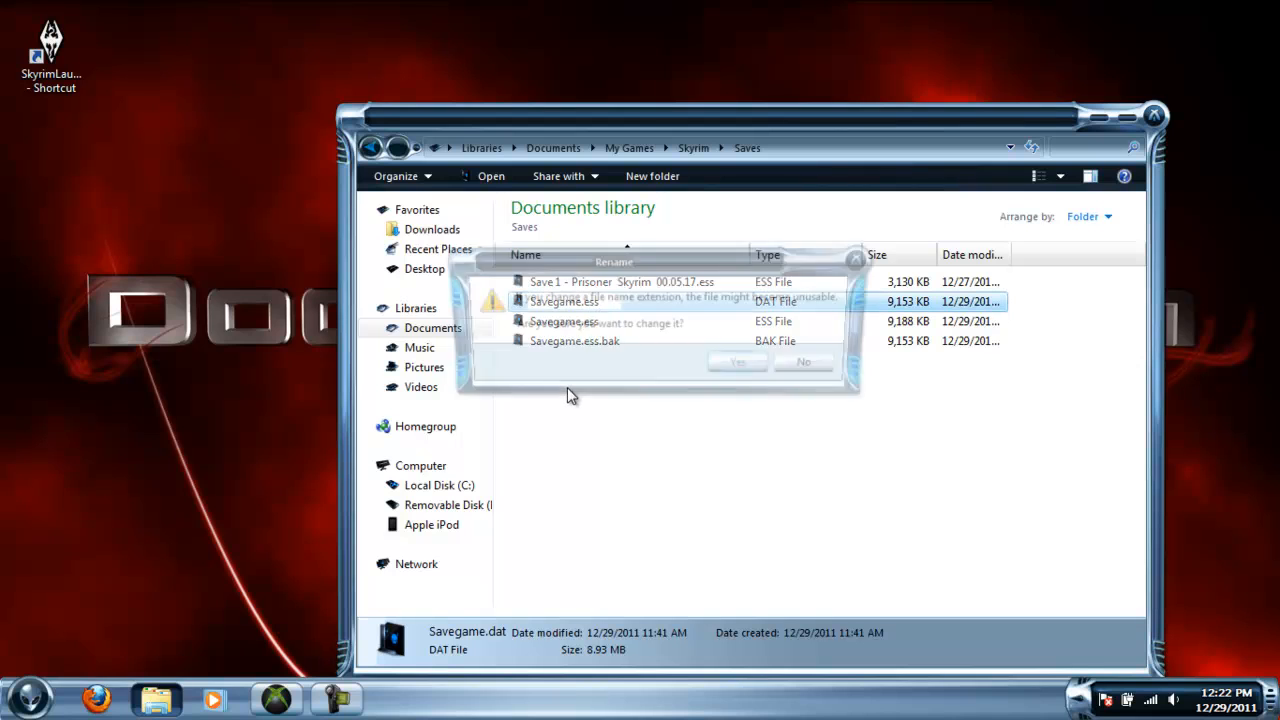
pyautogui.click(738, 361)
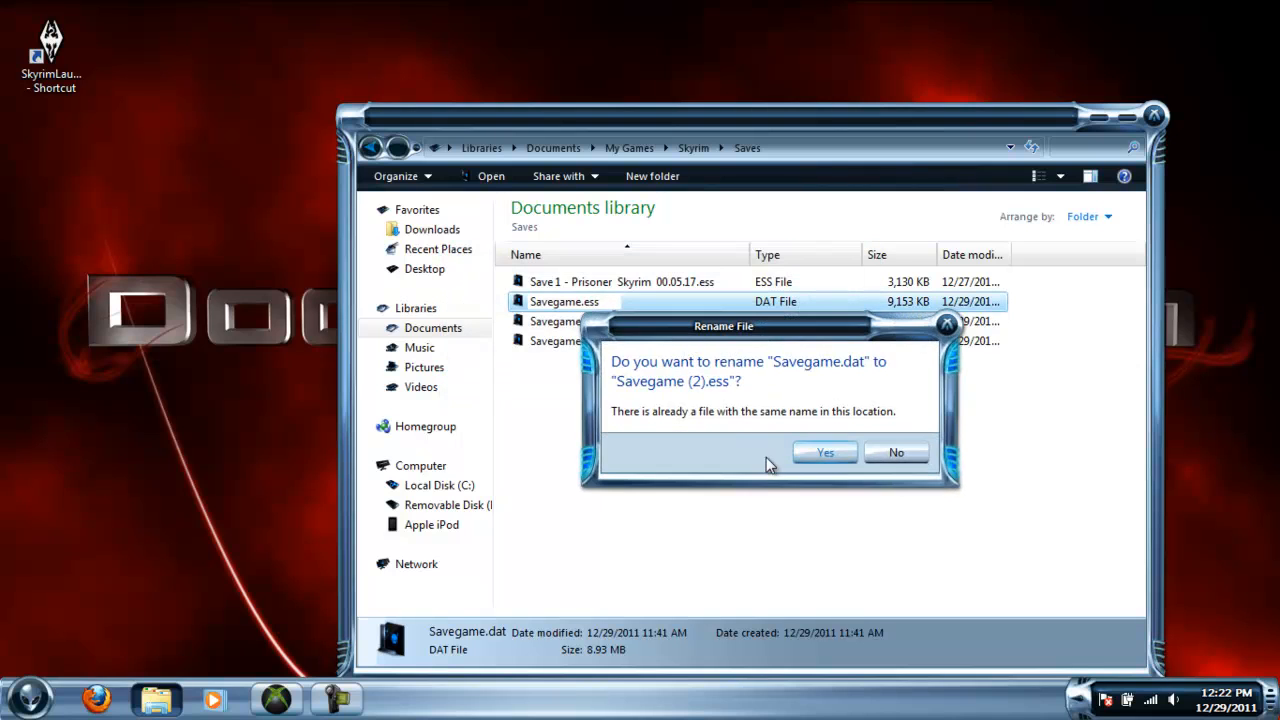
pyautogui.click(824, 452)
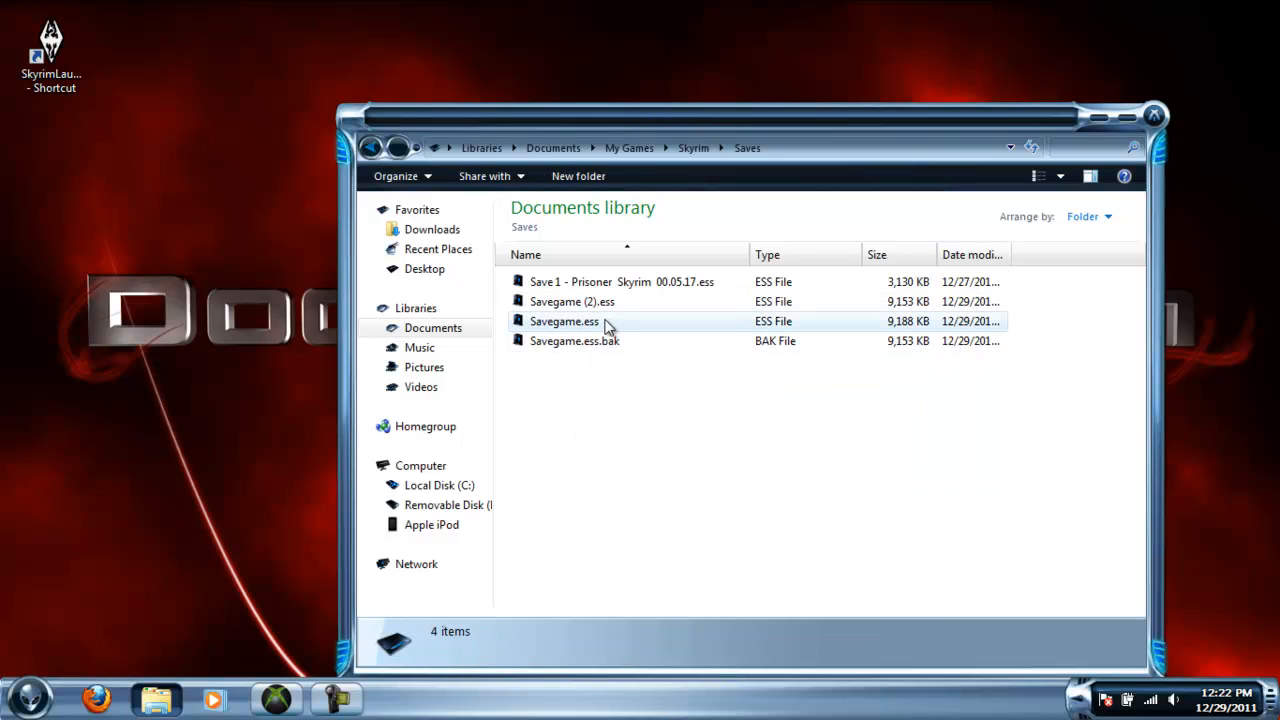
pyautogui.click(564, 321)
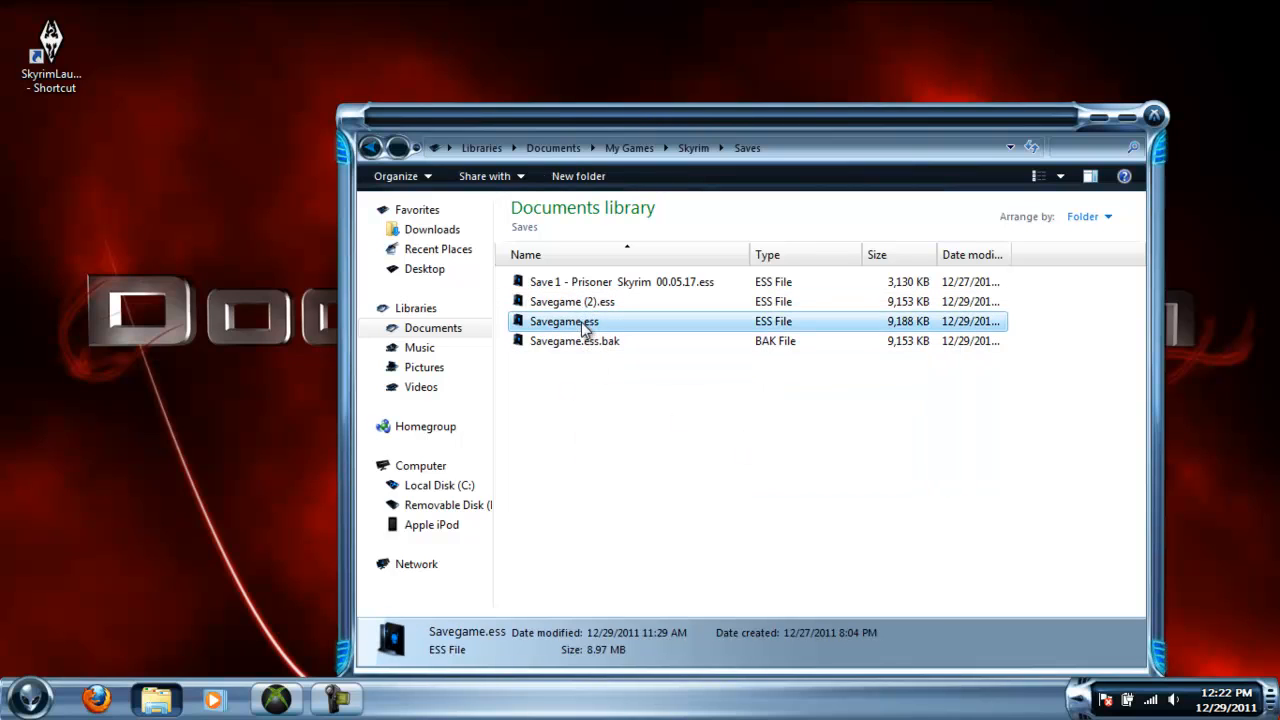
pyautogui.press('Delete')
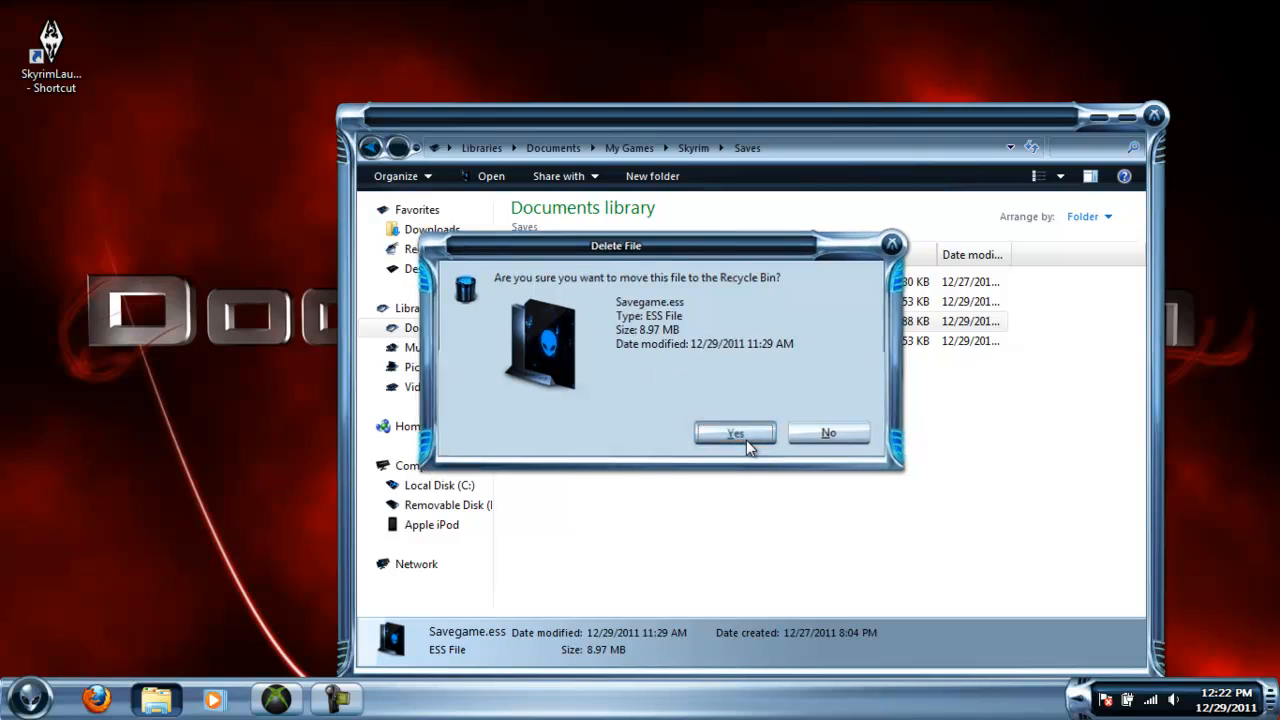
pyautogui.click(735, 433)
pyautogui.write('Savegame.ess')
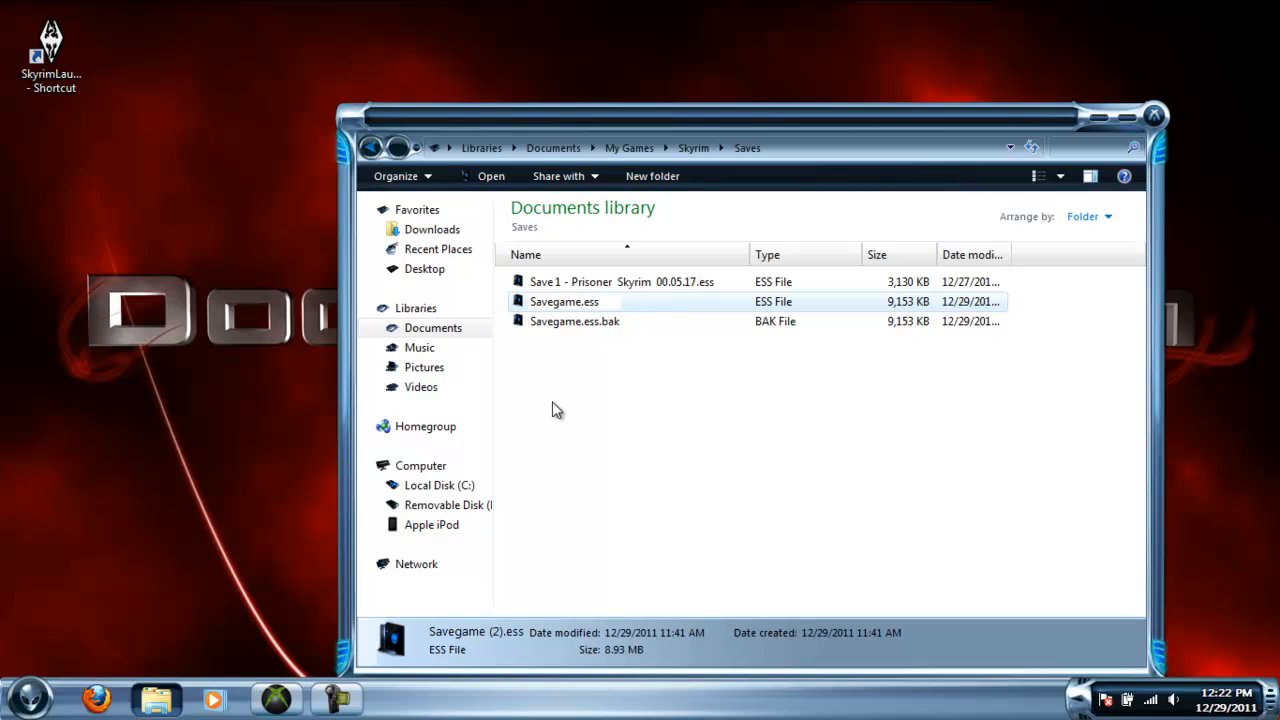
# Step: Rename the new save to Savegame.ess, then load the 001 Skyrim save
pyautogui.click(643, 458)
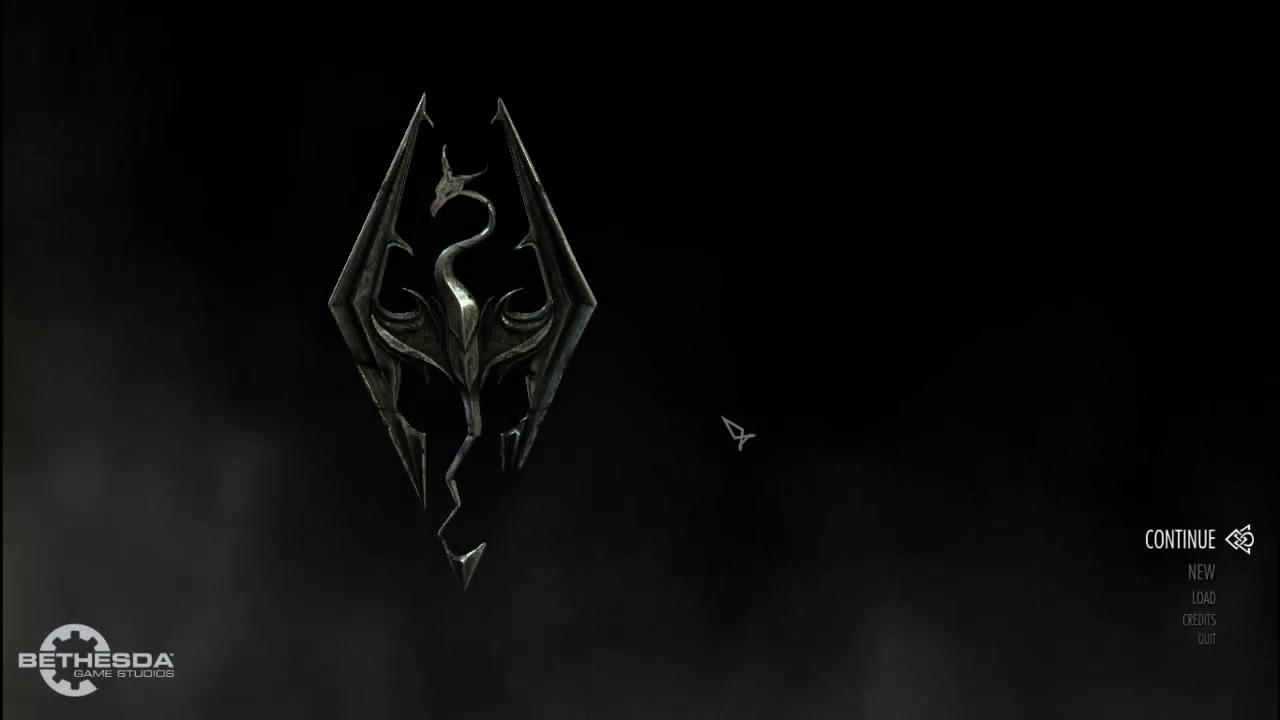
pyautogui.moveTo(918, 340)
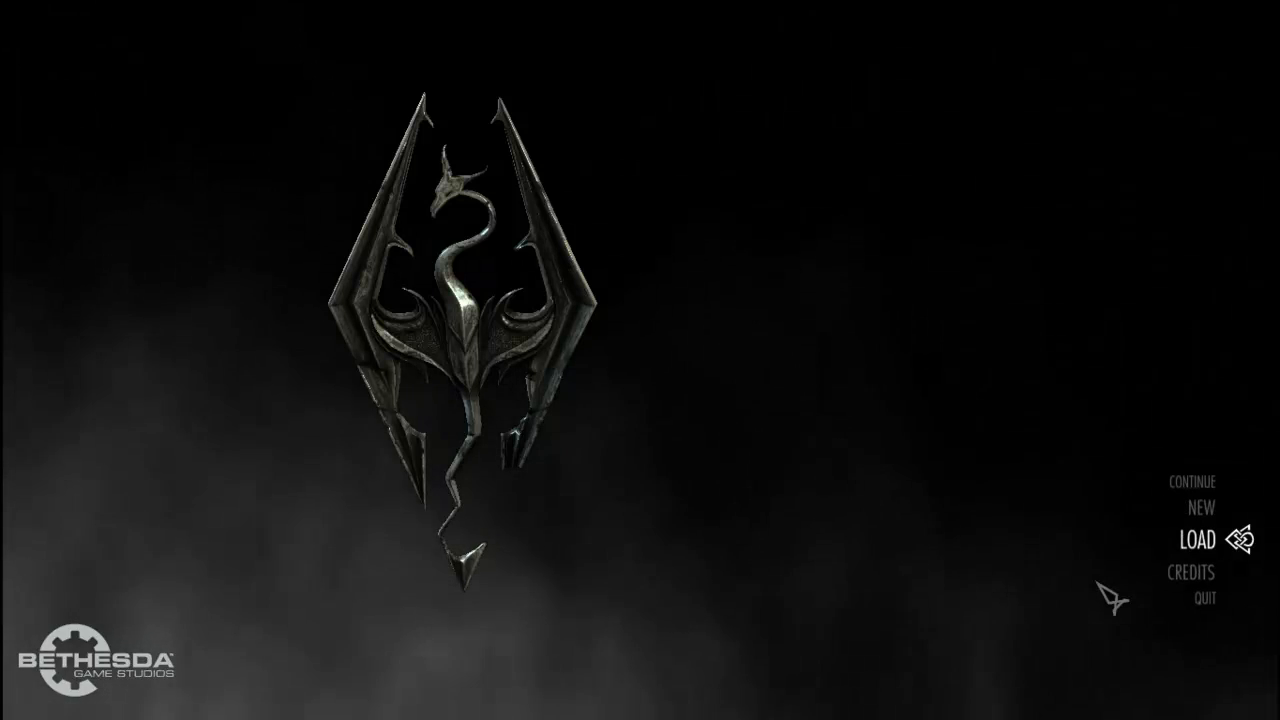
pyautogui.click(1192, 540)
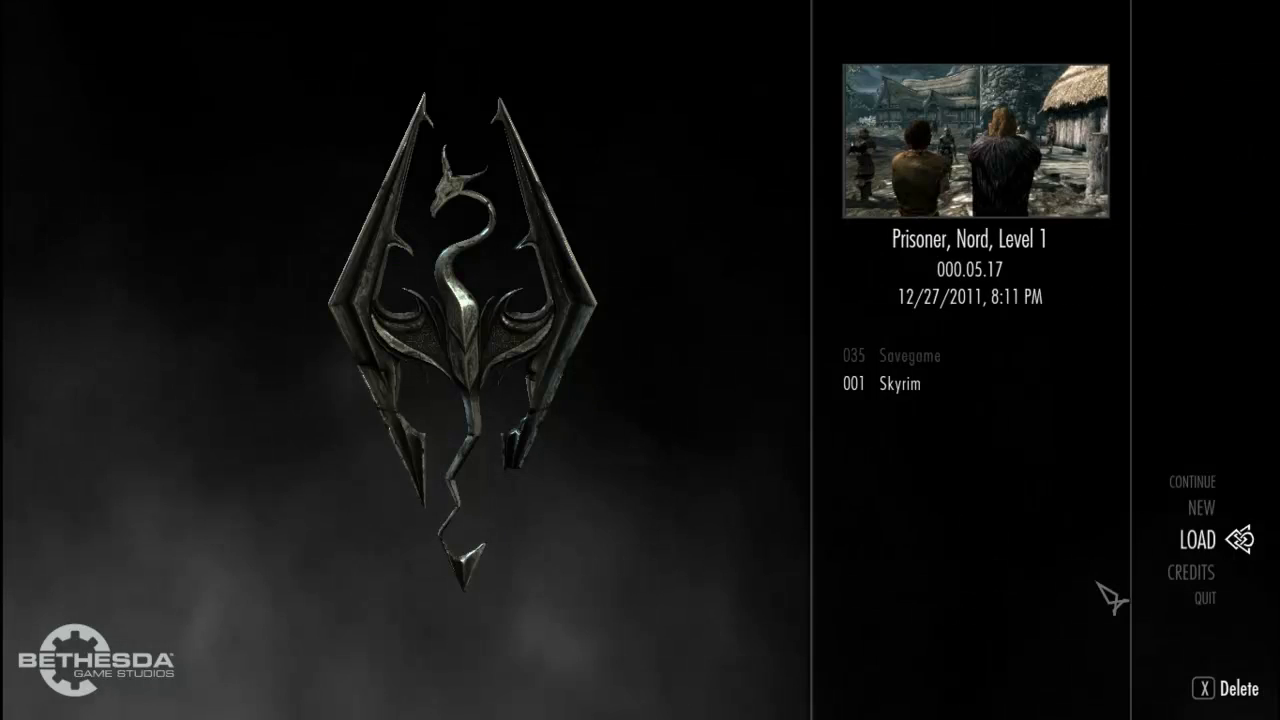
pyautogui.click(905, 356)
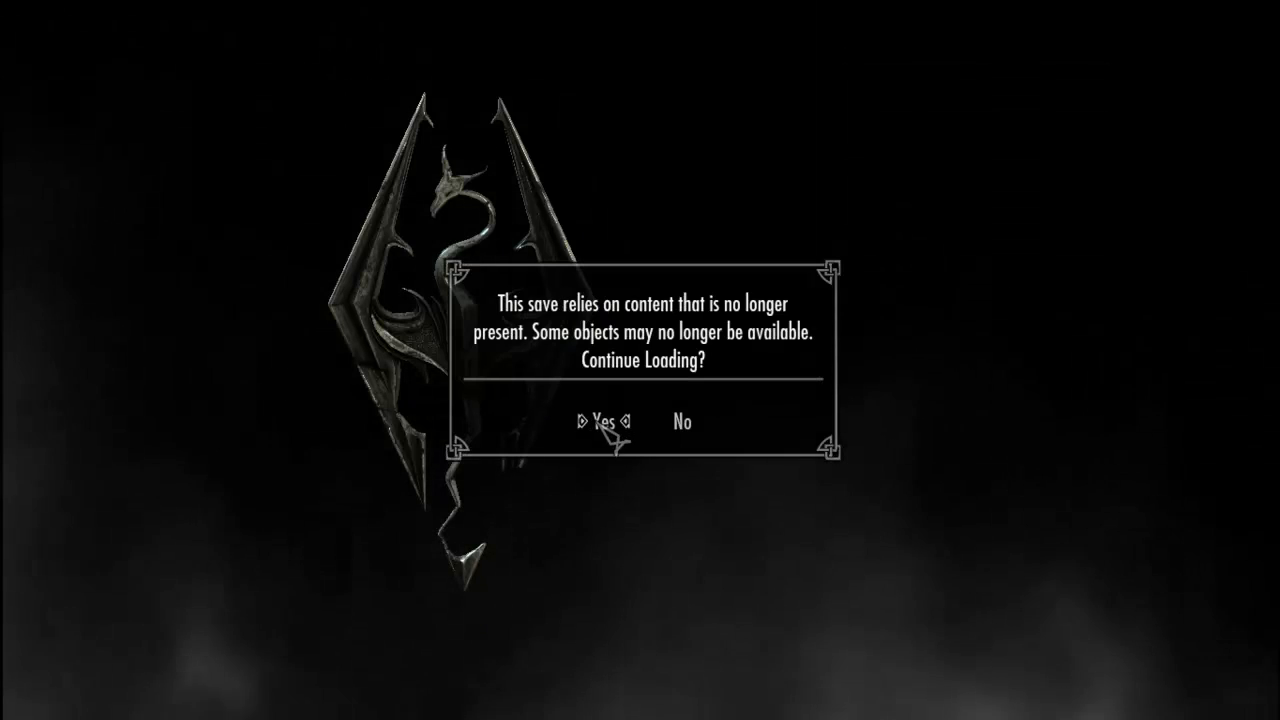
pyautogui.click(600, 421)
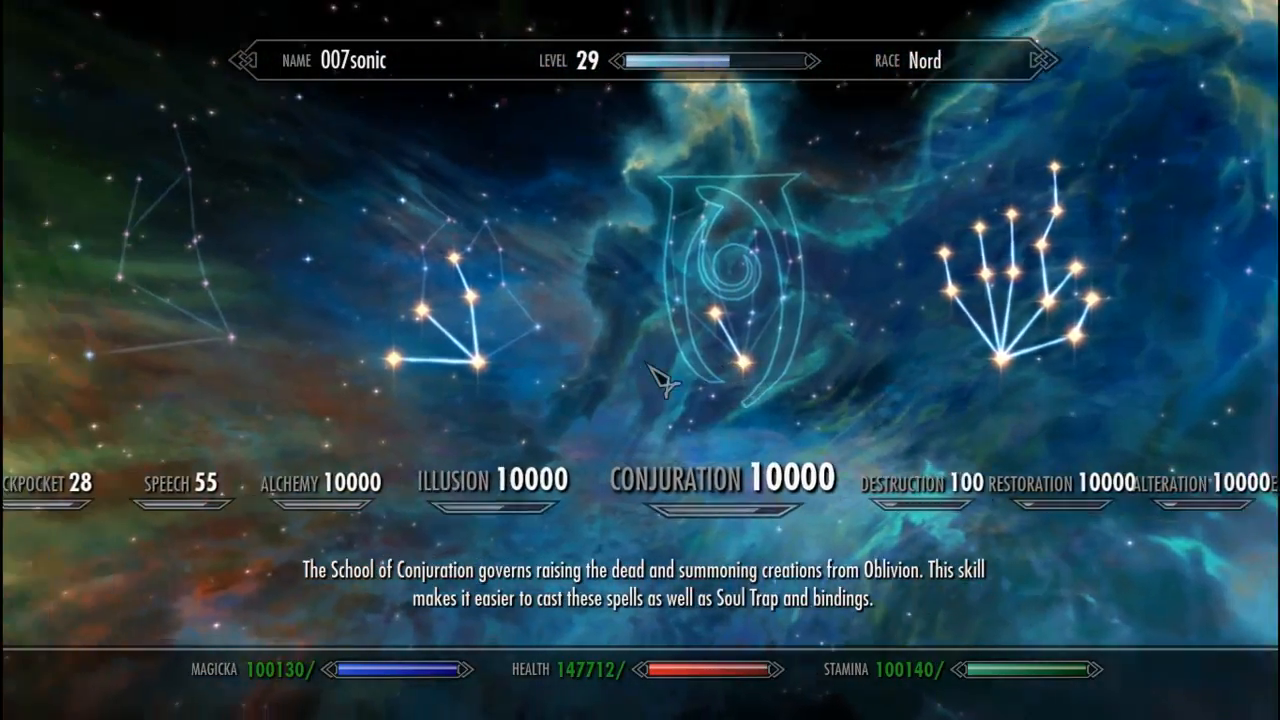
# Step: Set Lockpicking to 1000 with the console command player.setav lockpicking 1000
pyautogui.hscroll(-3)
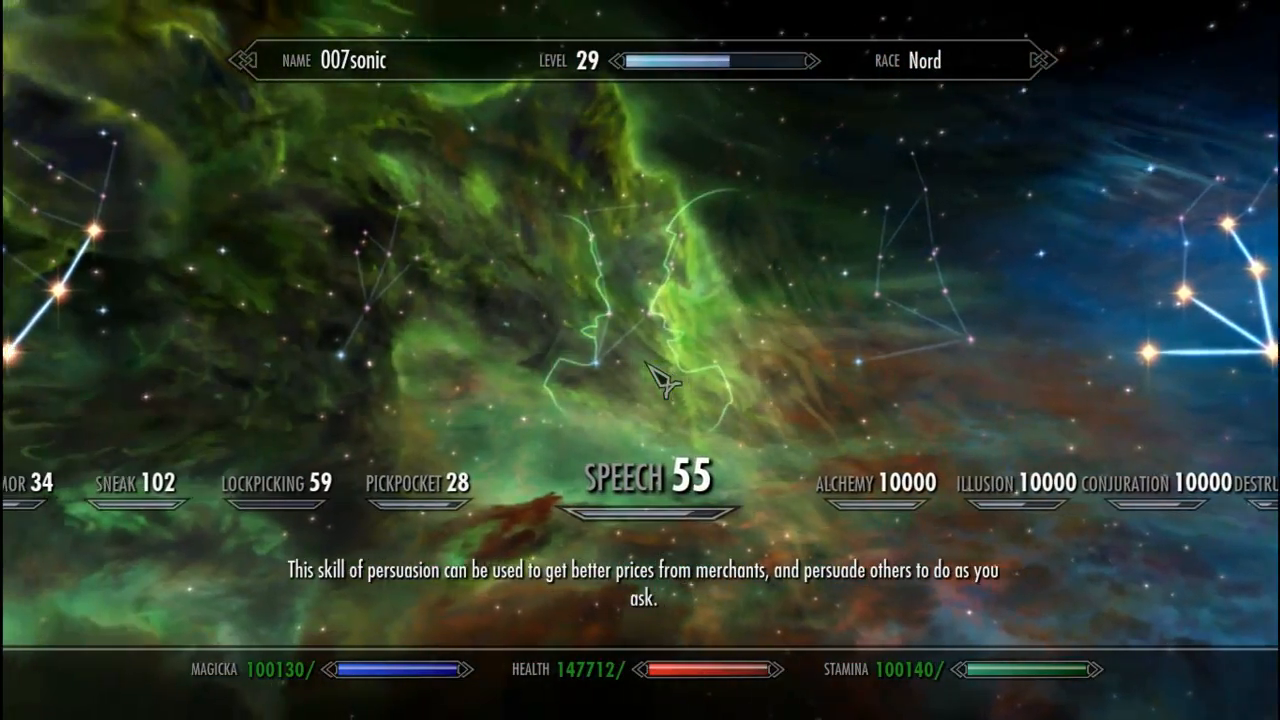
pyautogui.hscroll(-3)
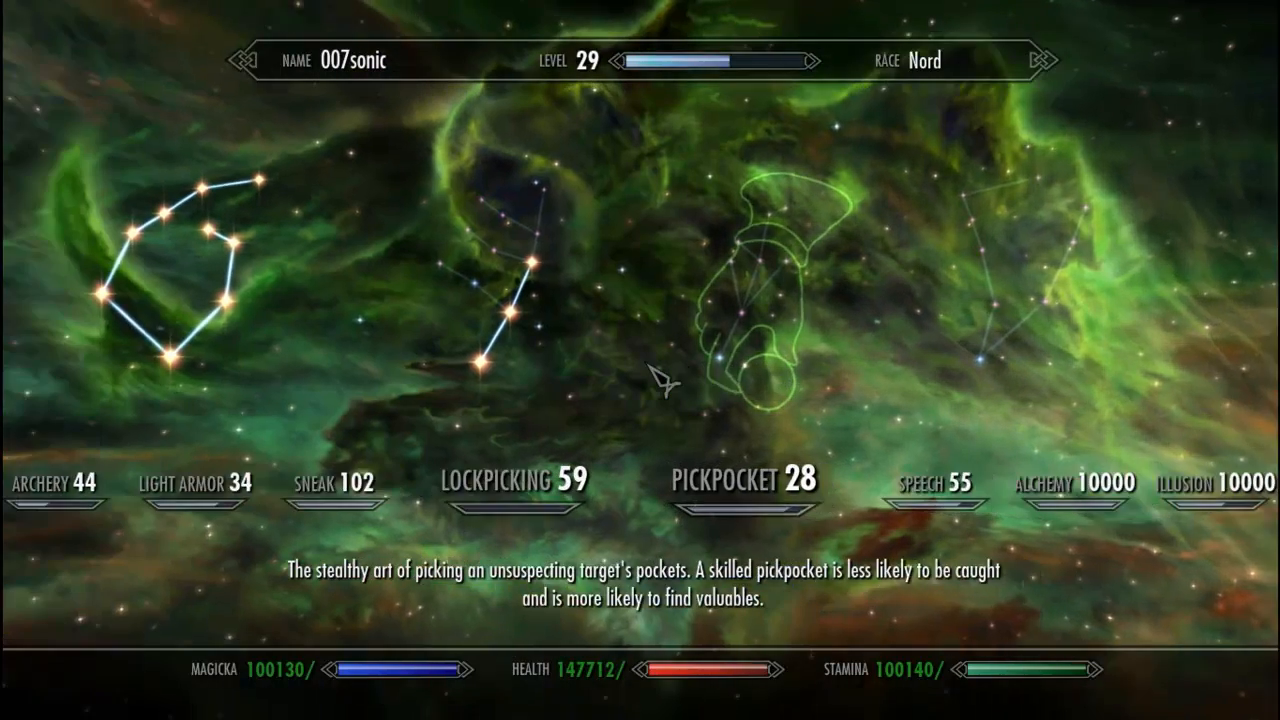
pyautogui.hscroll(-3)
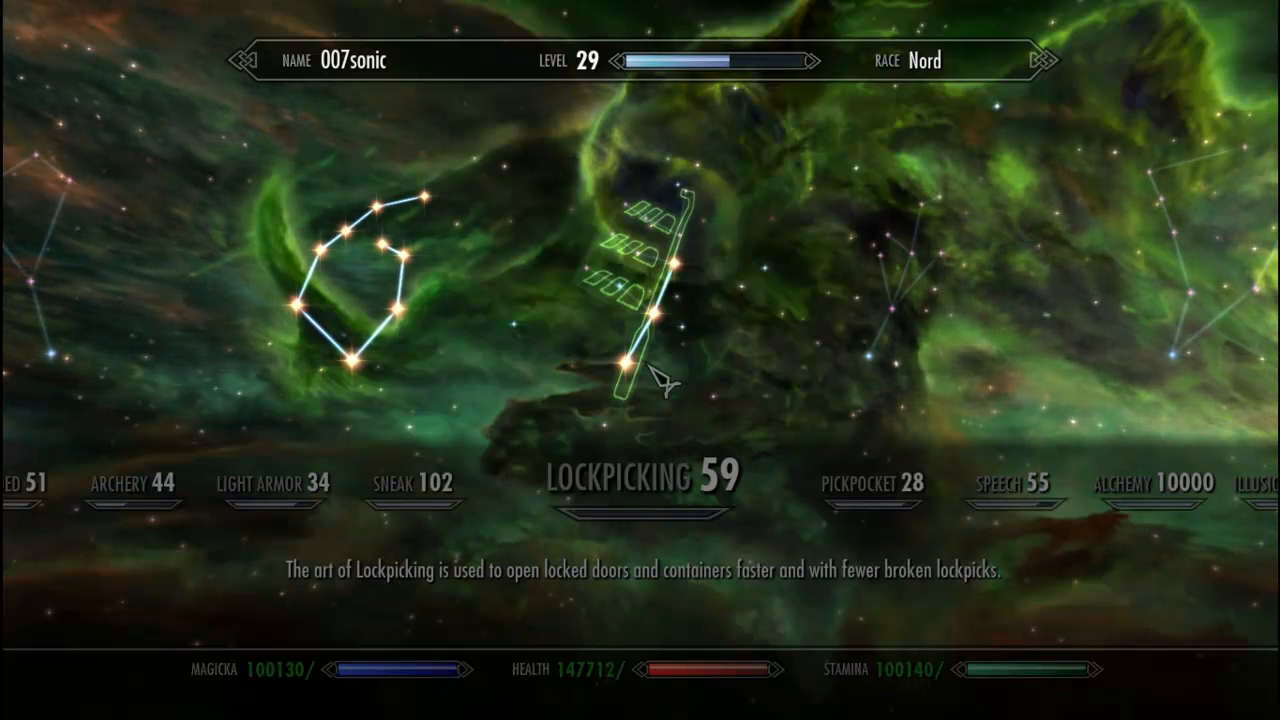
pyautogui.write('s')
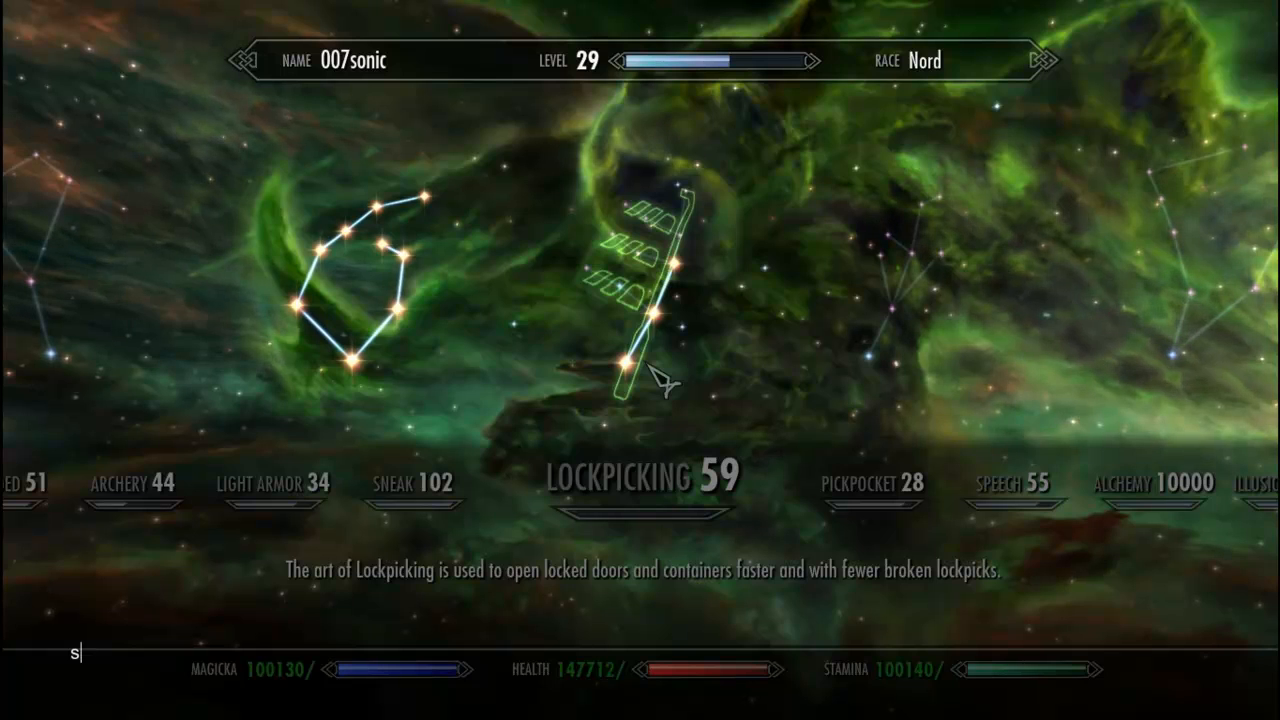
pyautogui.write('player.')
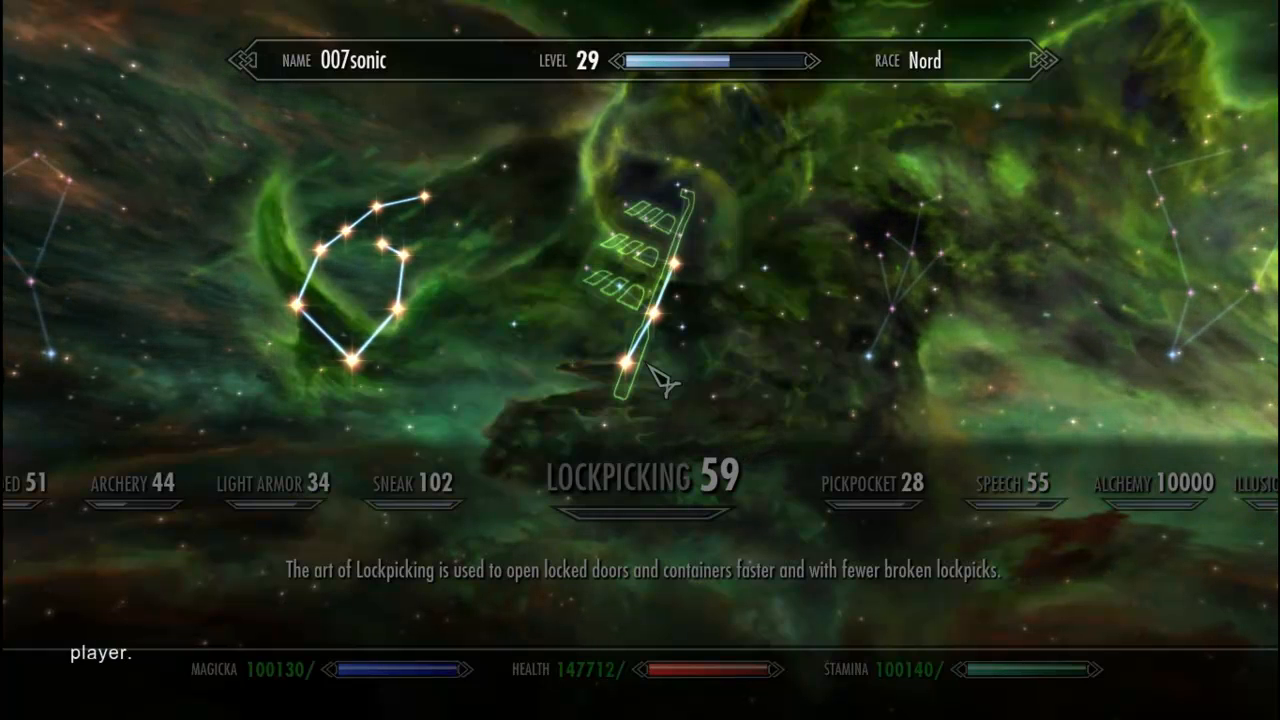
pyautogui.write('set')
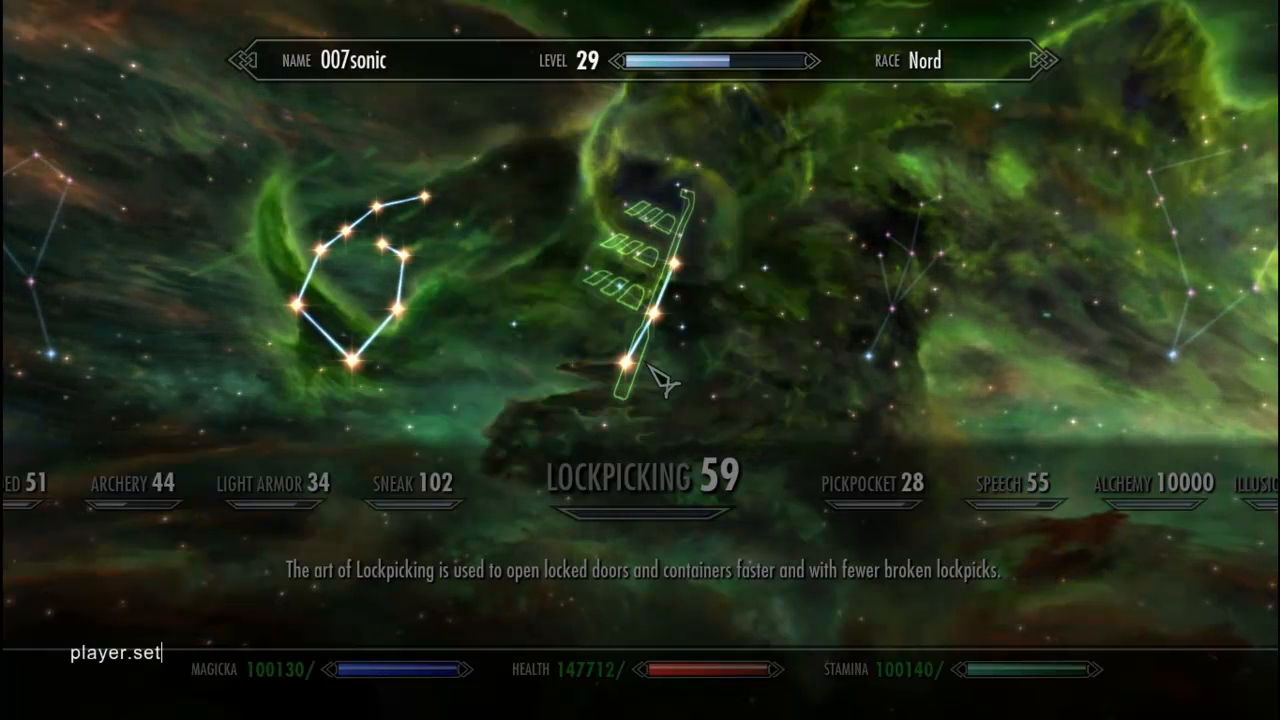
pyautogui.write('av l')
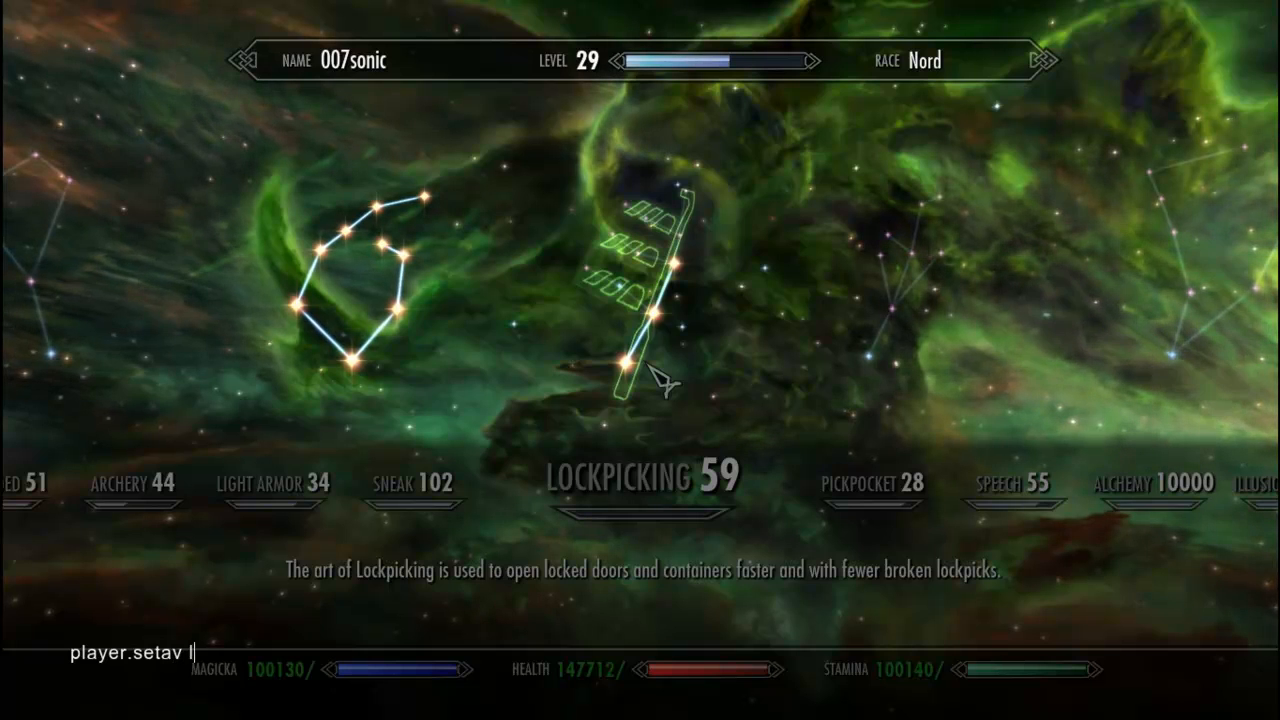
pyautogui.write('ockpic')
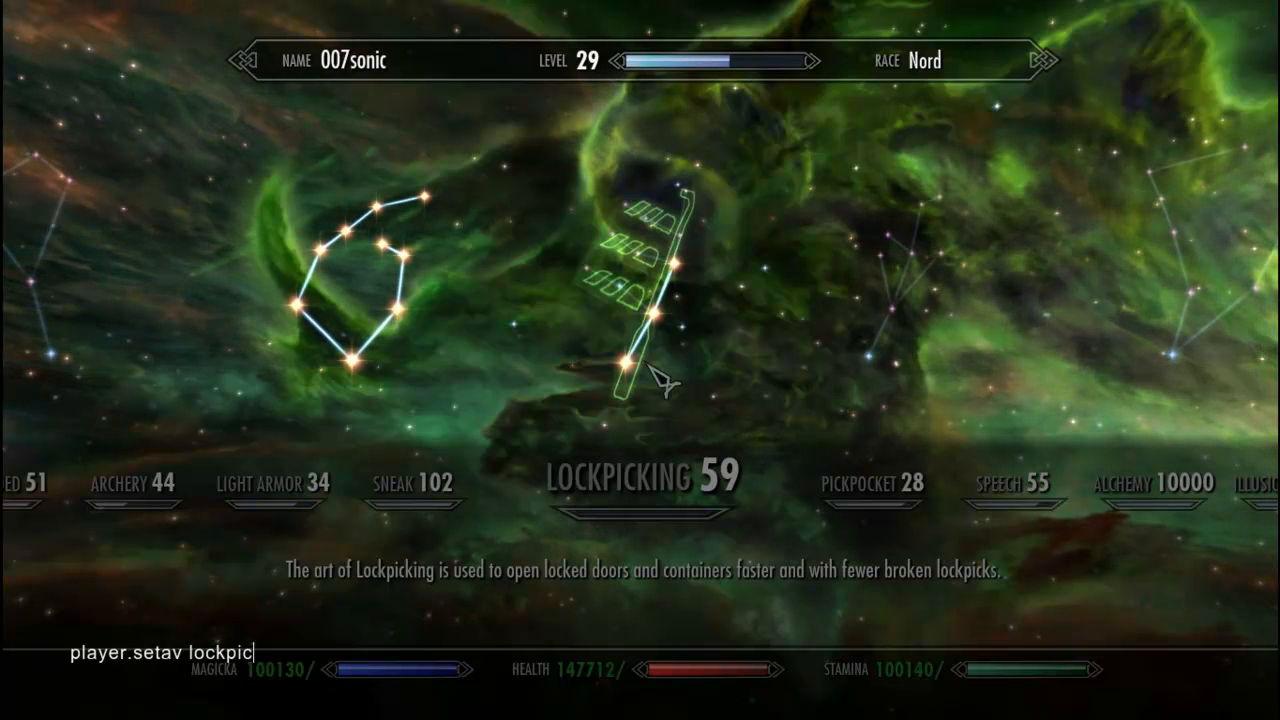
pyautogui.write('king 10')
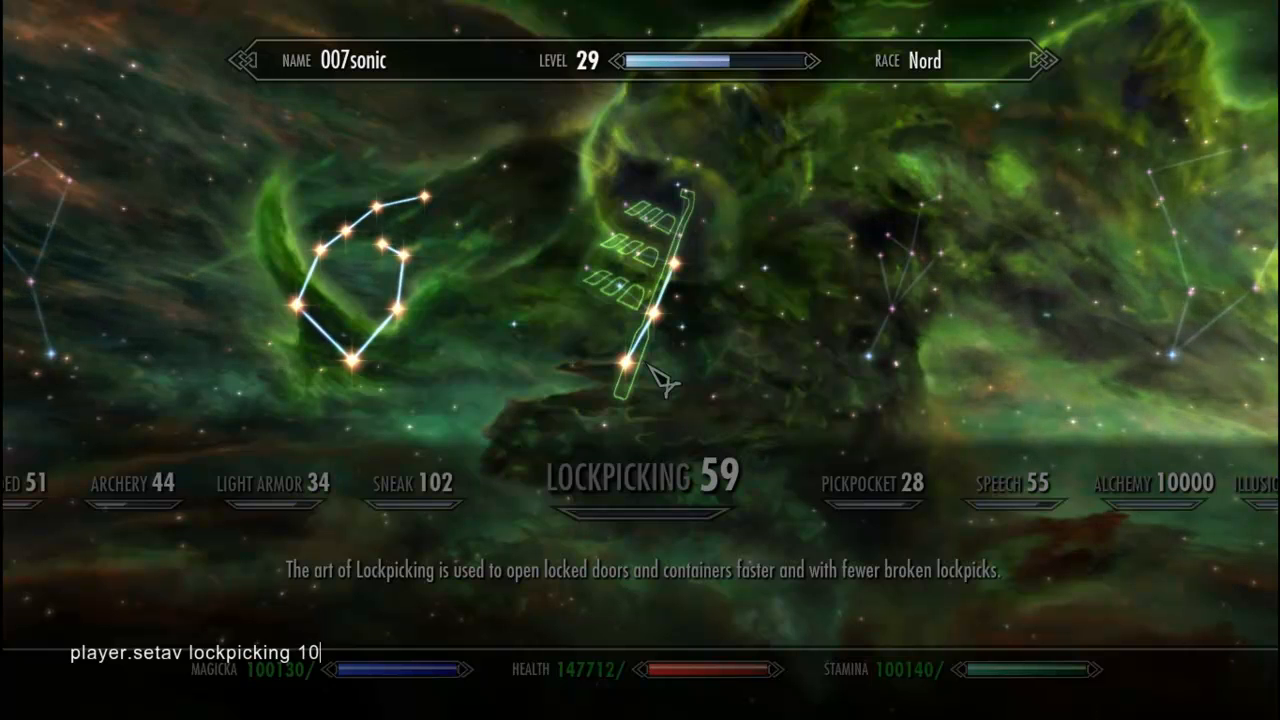
pyautogui.write('0')
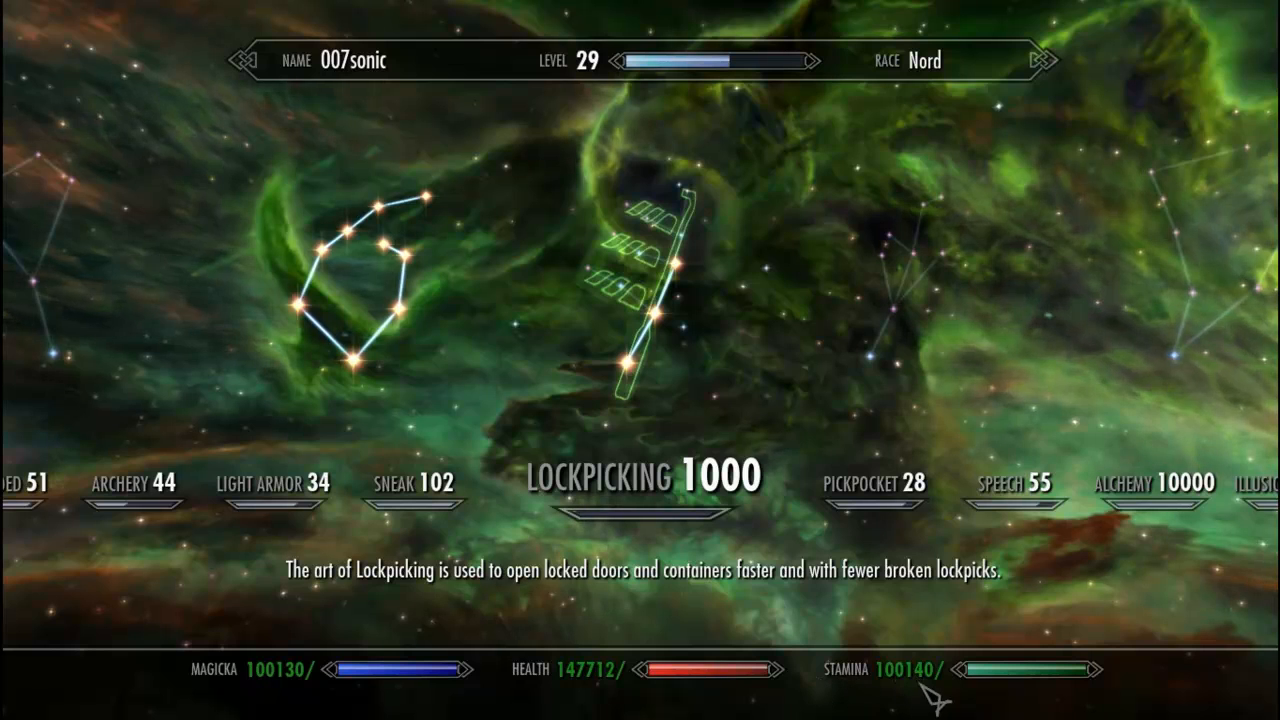
pyautogui.moveTo(340, 690)
pyautogui.write('player.additem')
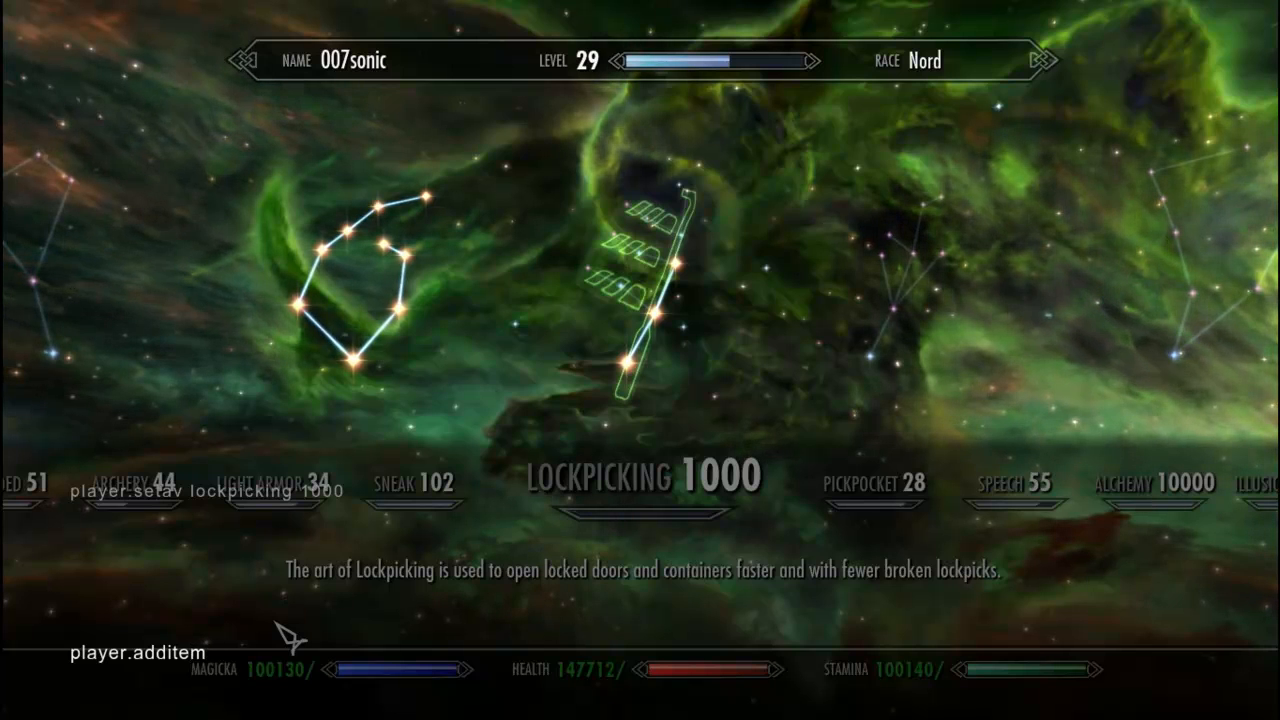
# Step: Browse the inventory's Misc items to check the 1637714 gold total
pyautogui.write('A')
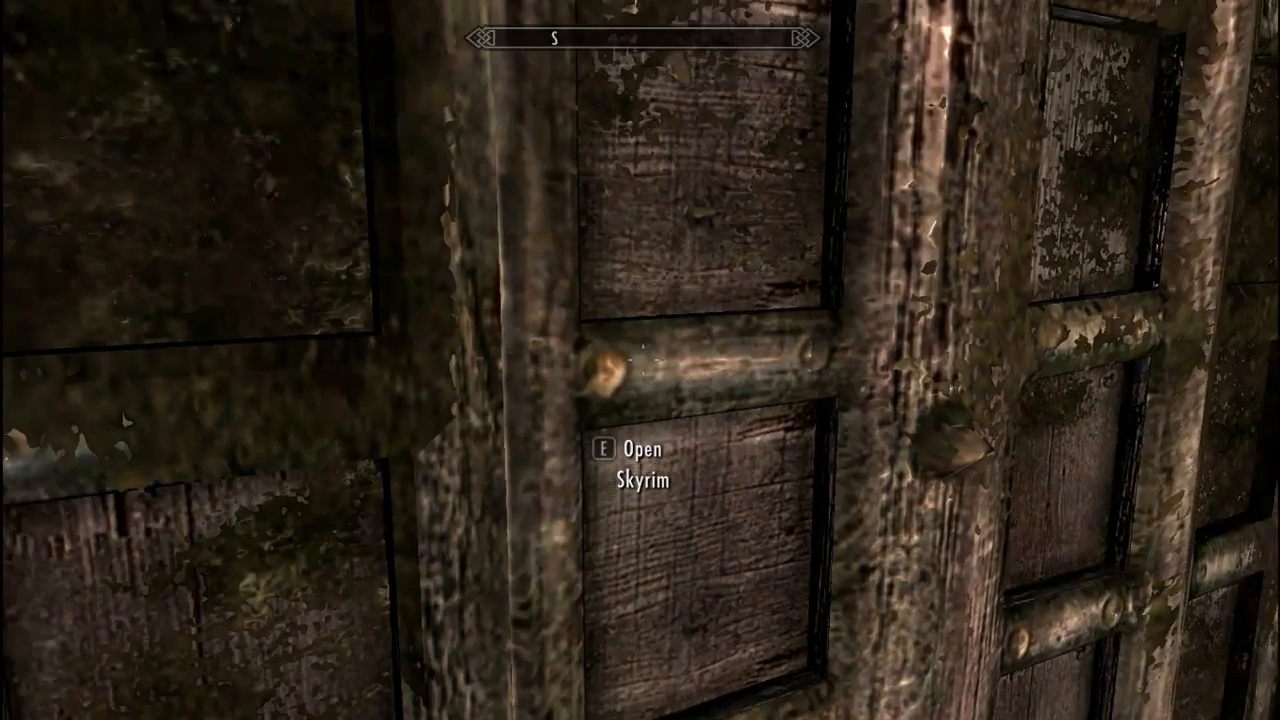
pyautogui.press('Tab')
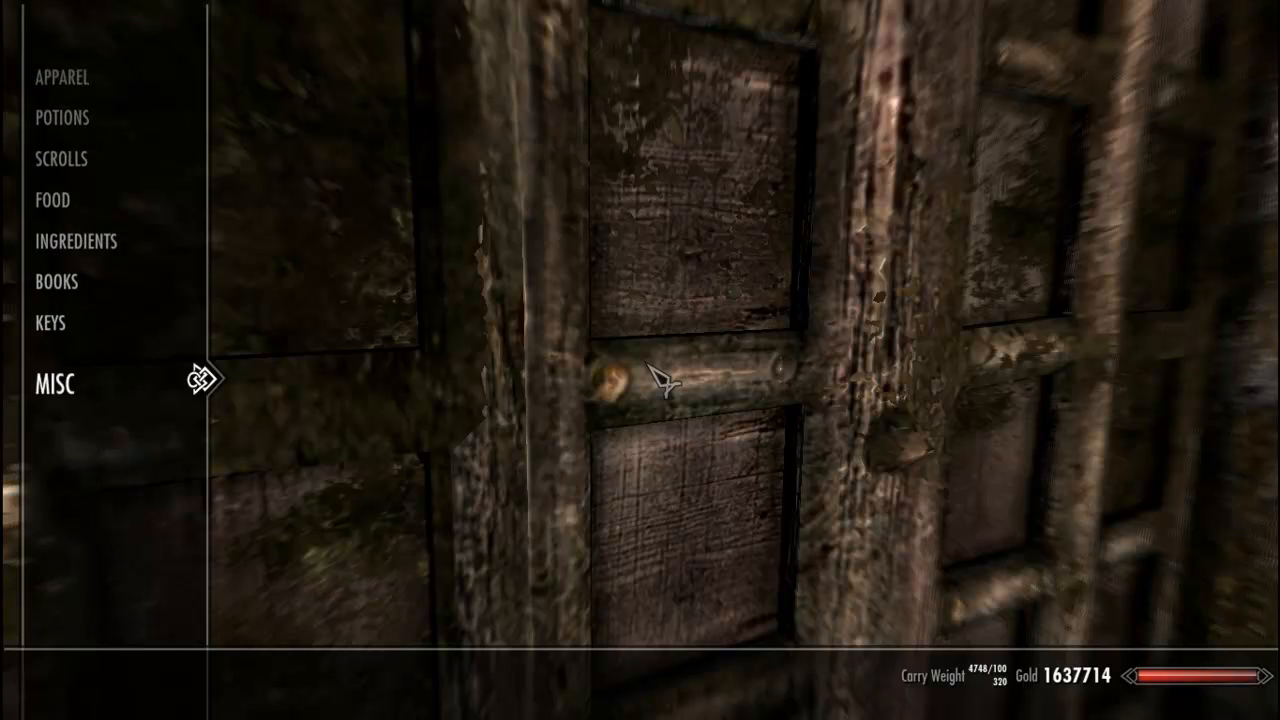
pyautogui.click(54, 383)
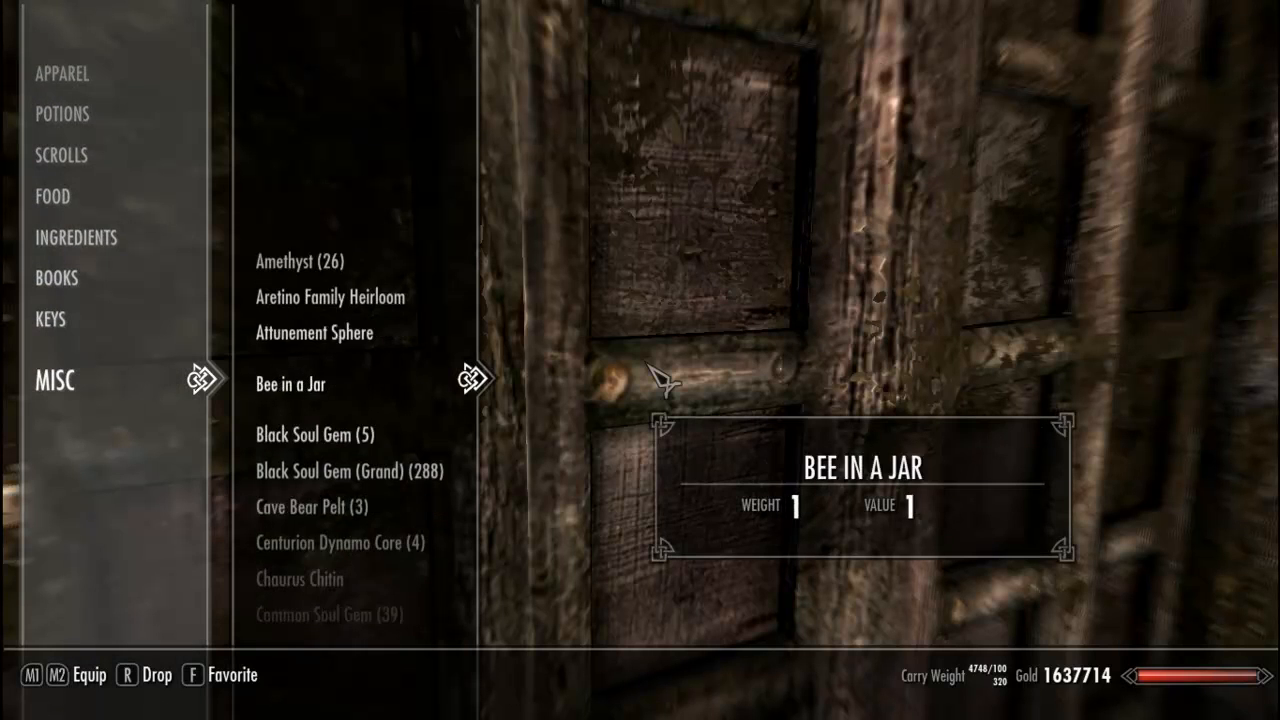
pyautogui.scroll(-3)
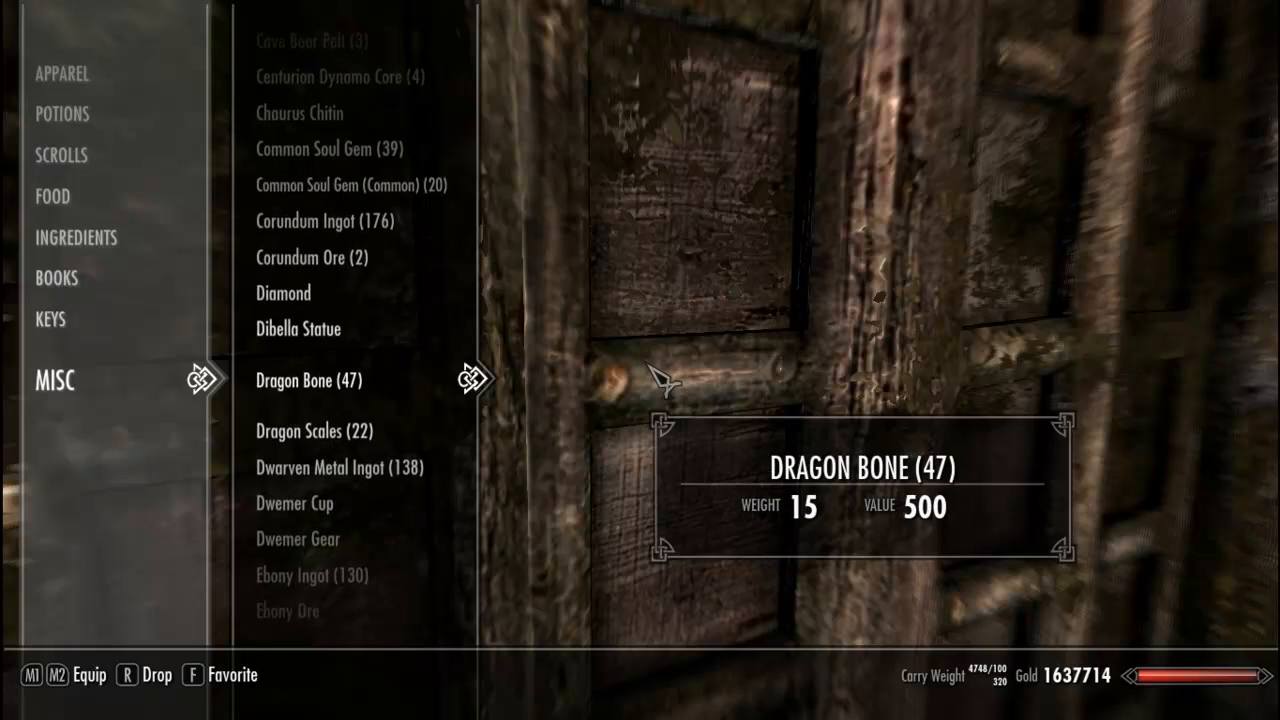
pyautogui.scroll(-3)
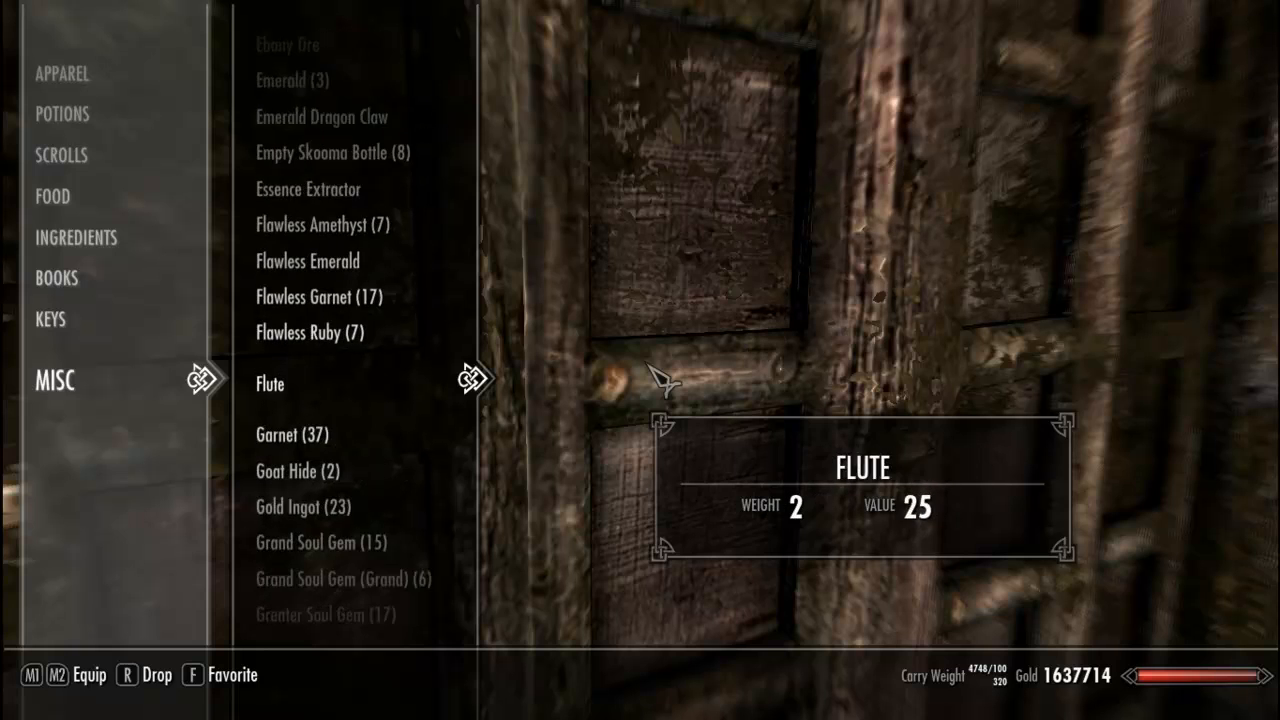
pyautogui.scroll(-3)
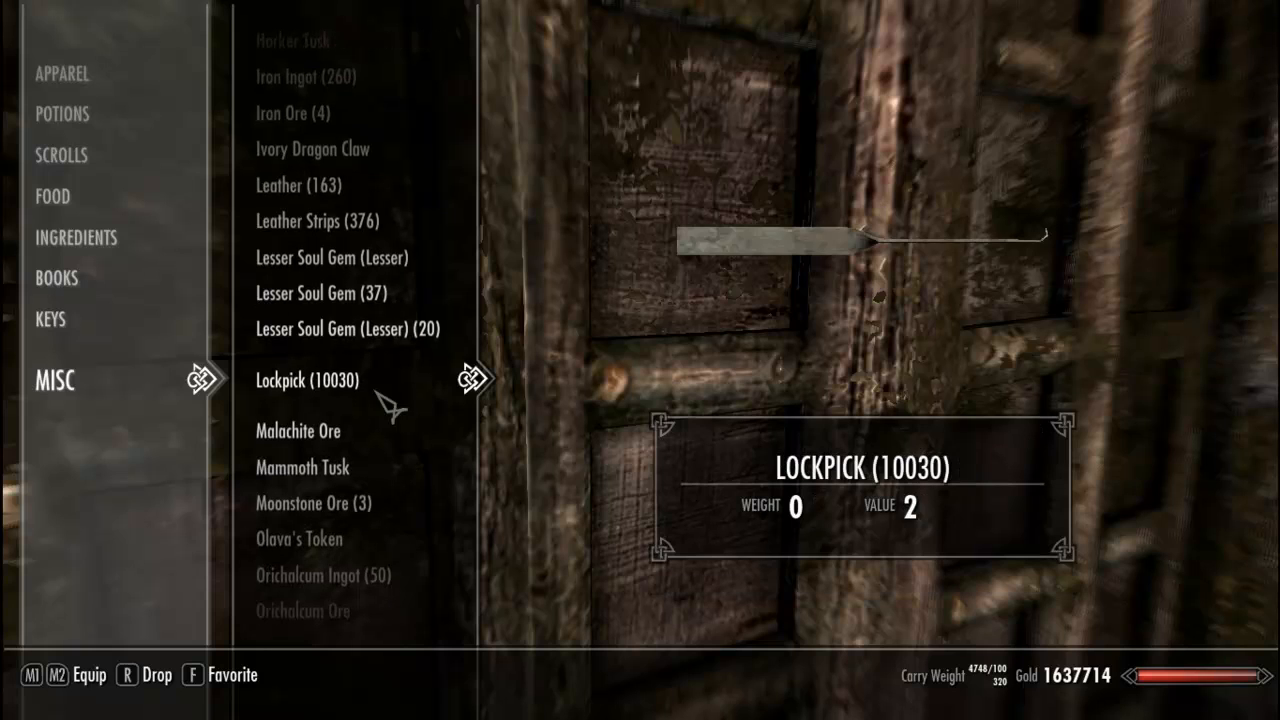
pyautogui.moveTo(375, 385)
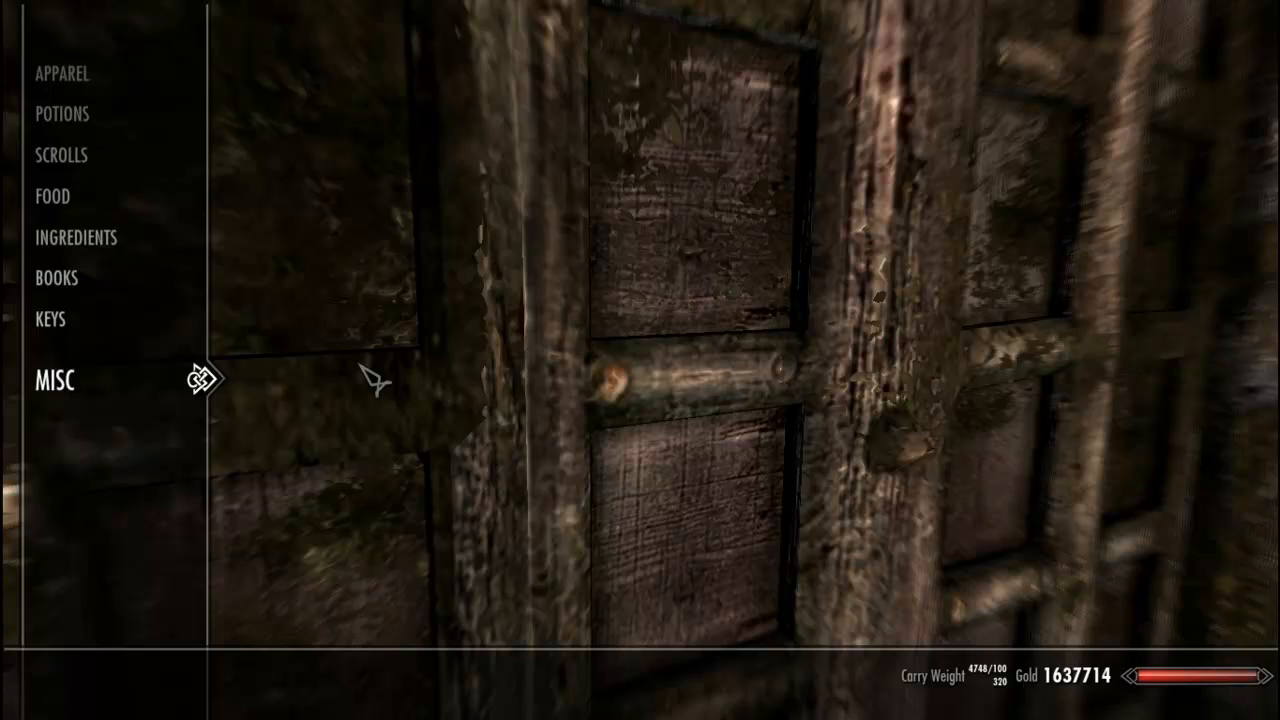
# Step: Close the inventory and quit Skyrim to the desktop through the System menu
pyautogui.press('escape')
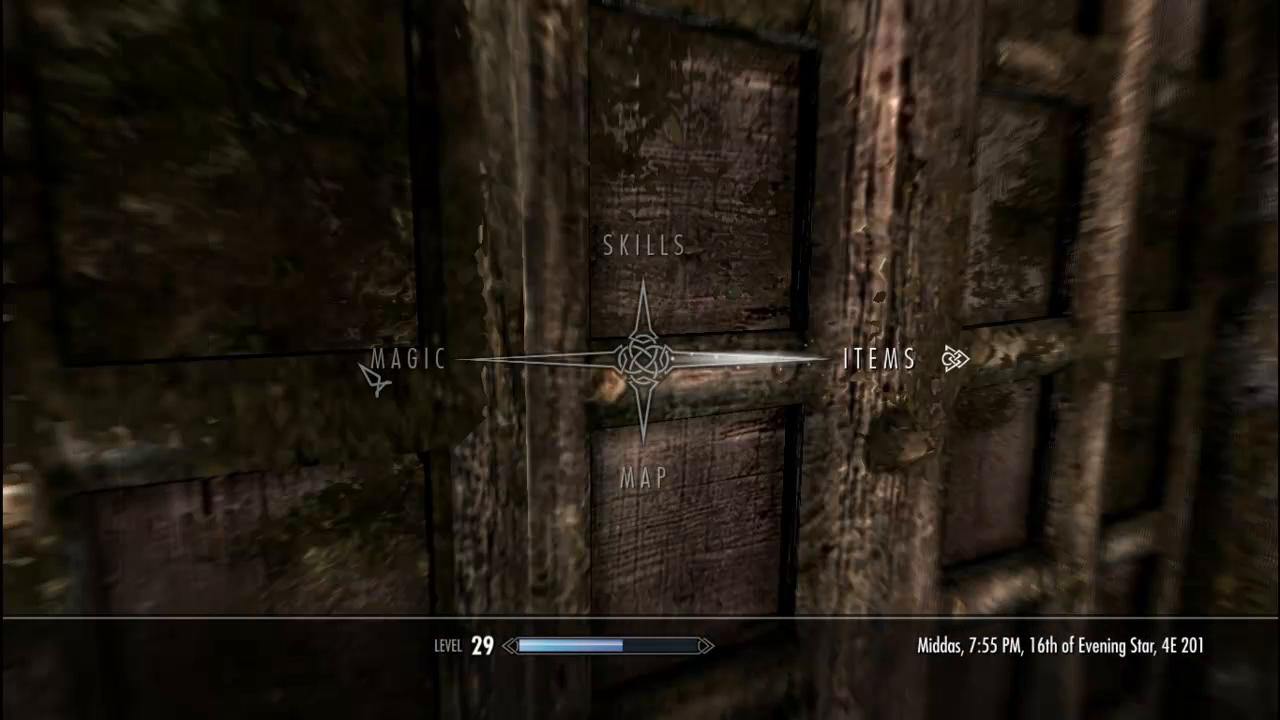
pyautogui.press('Escape')
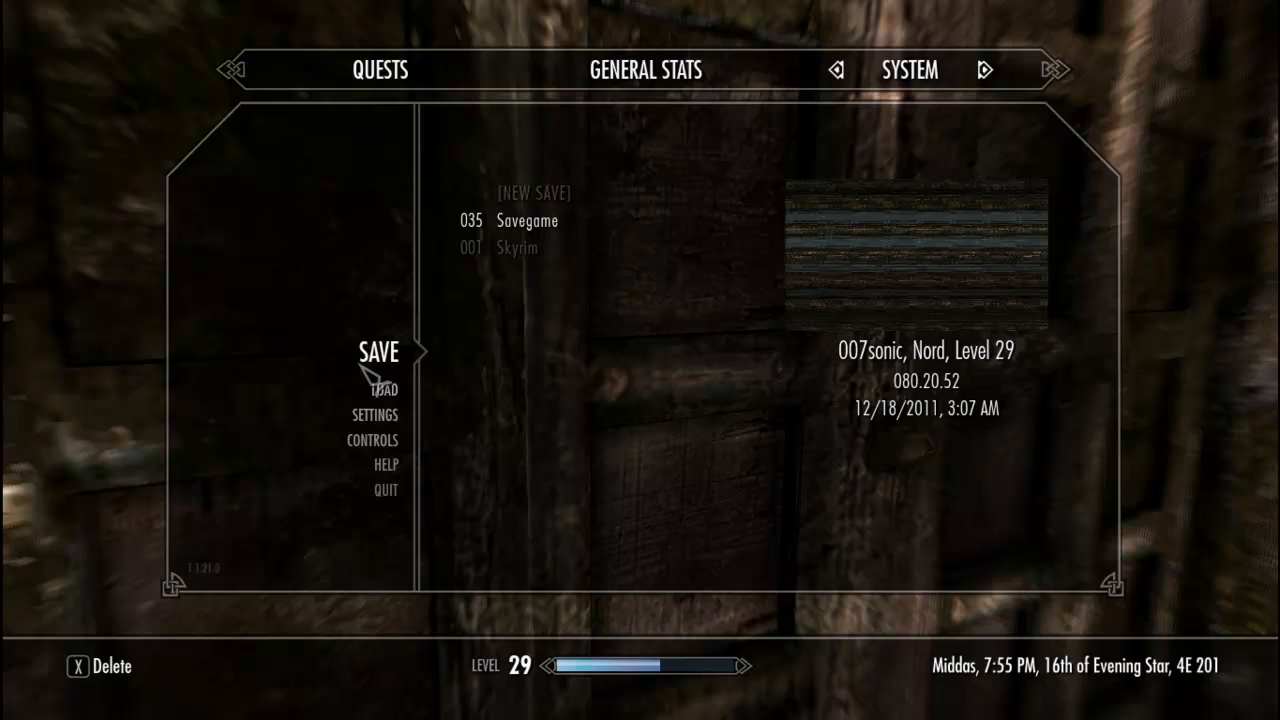
pyautogui.click(527, 220)
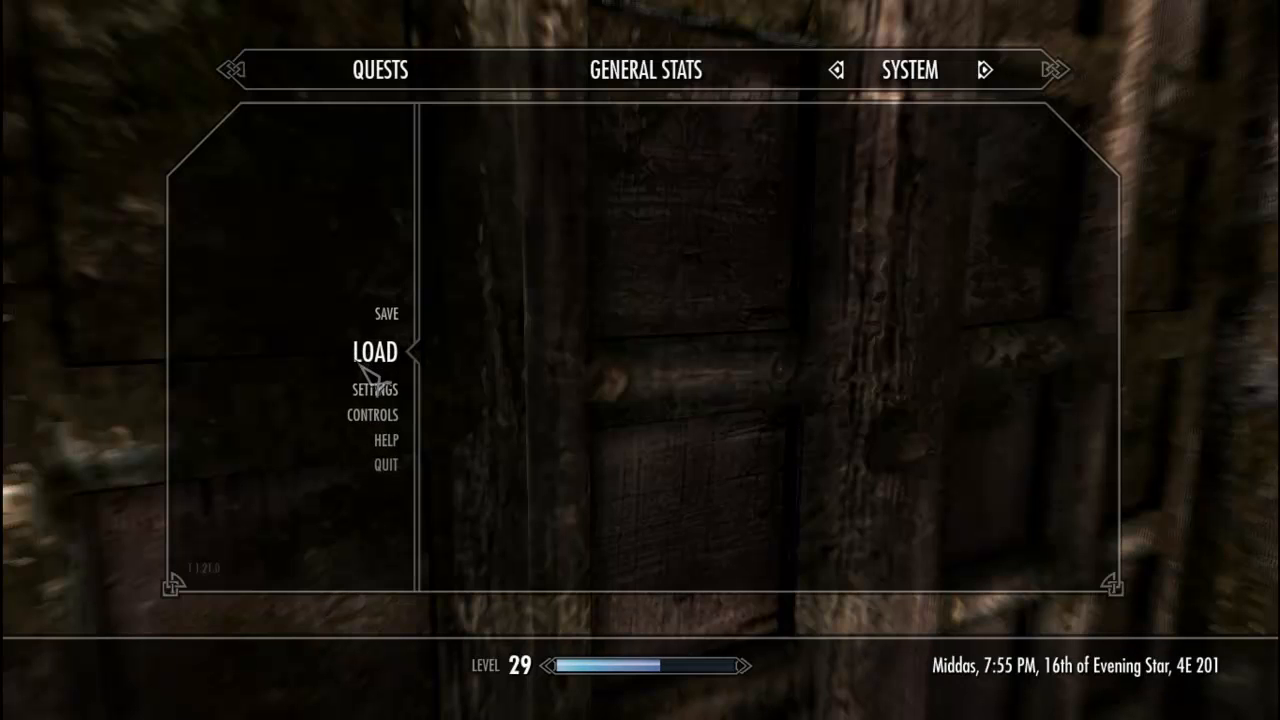
pyautogui.click(385, 463)
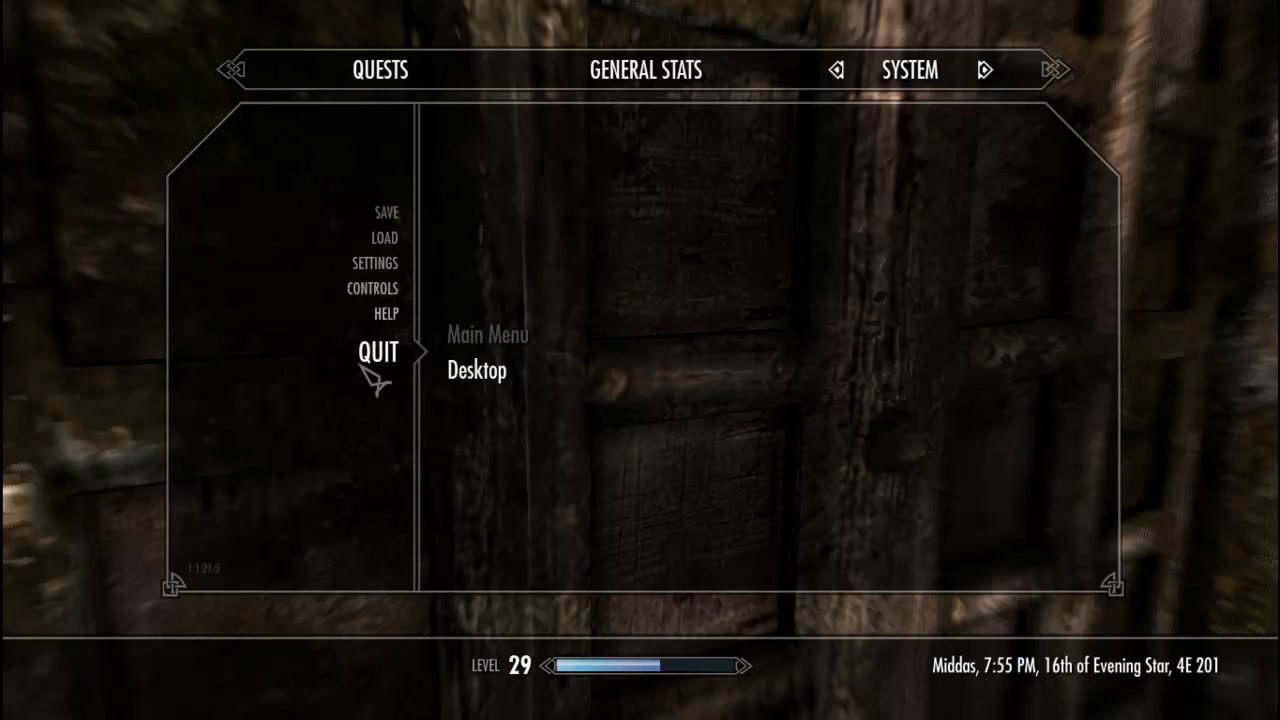
pyautogui.click(476, 370)
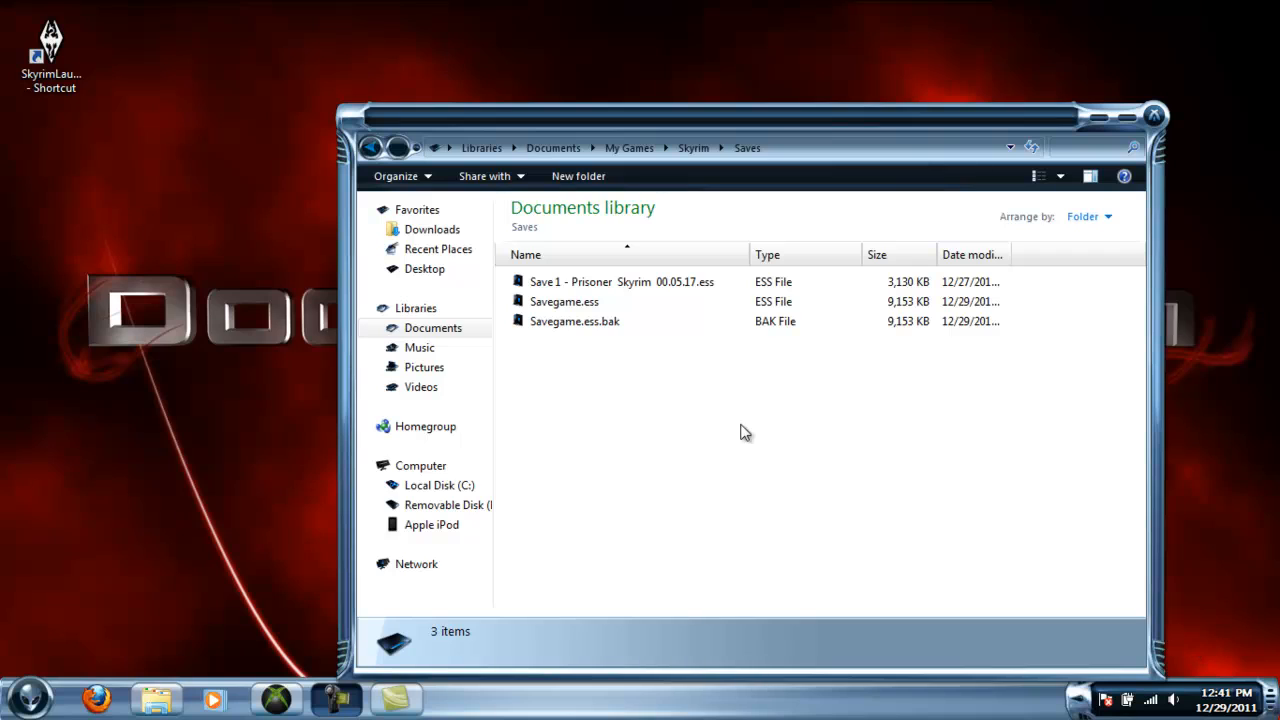
pyautogui.moveTo(615, 372)
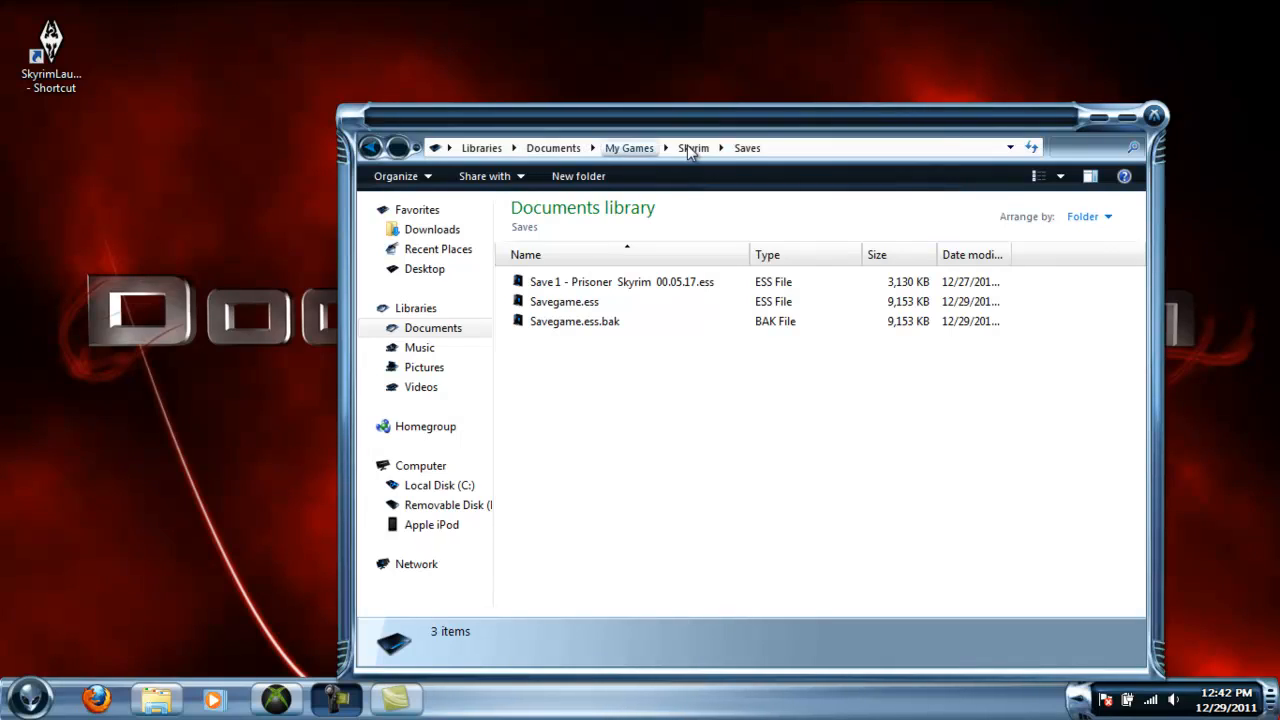
pyautogui.moveTo(564, 301)
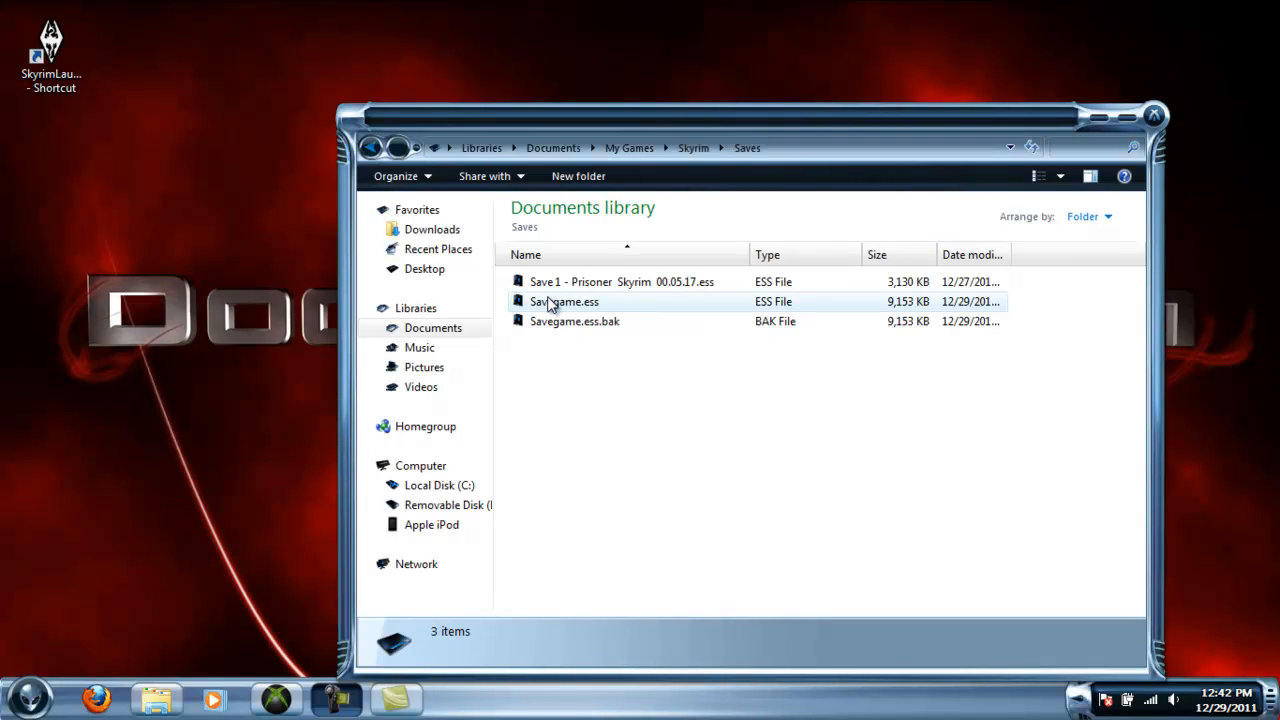
# Step: Drag Savegame.ess from the Saves folder onto the desktop
pyautogui.click(564, 301)
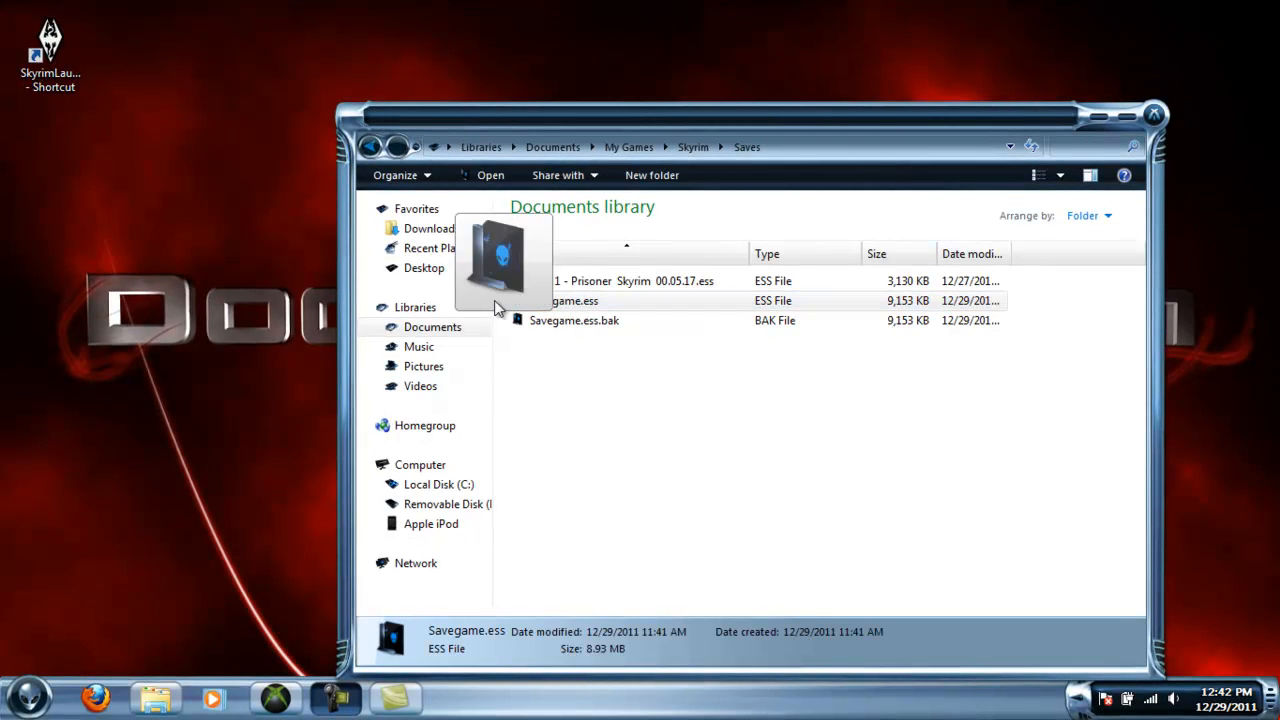
pyautogui.moveTo(63, 176)
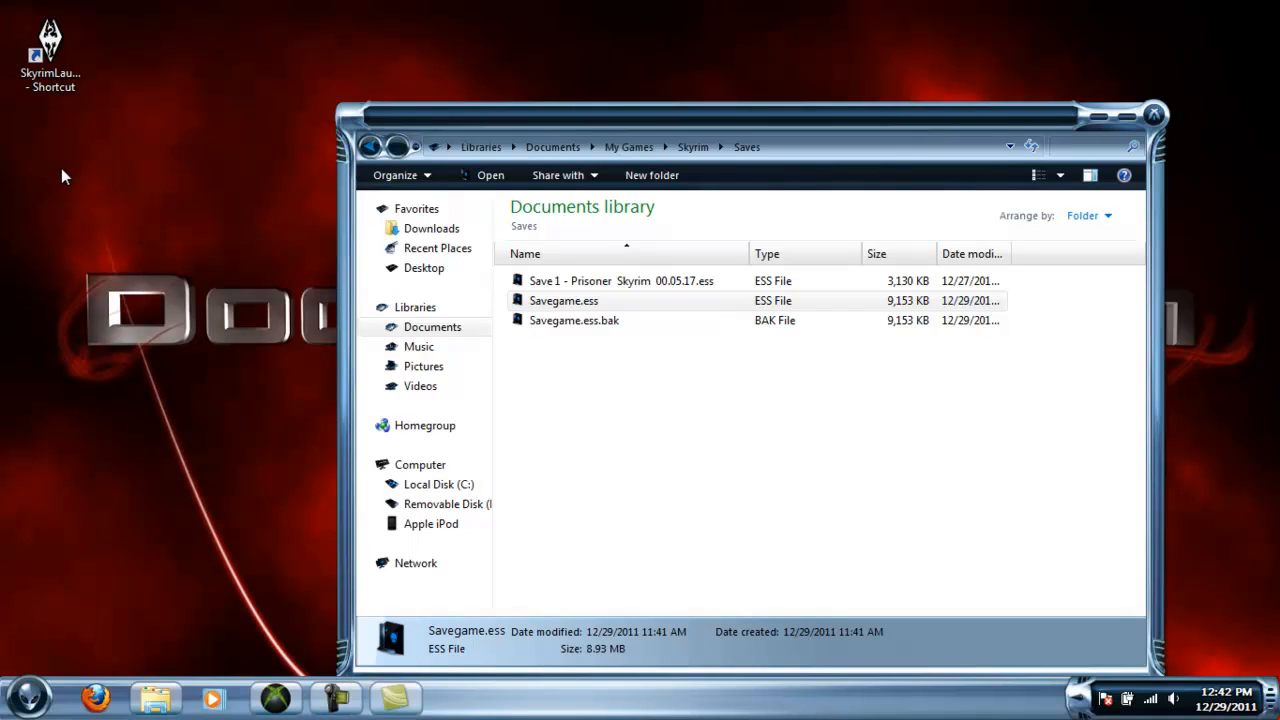
pyautogui.moveTo(563, 300); pyautogui.dragTo(55, 165)
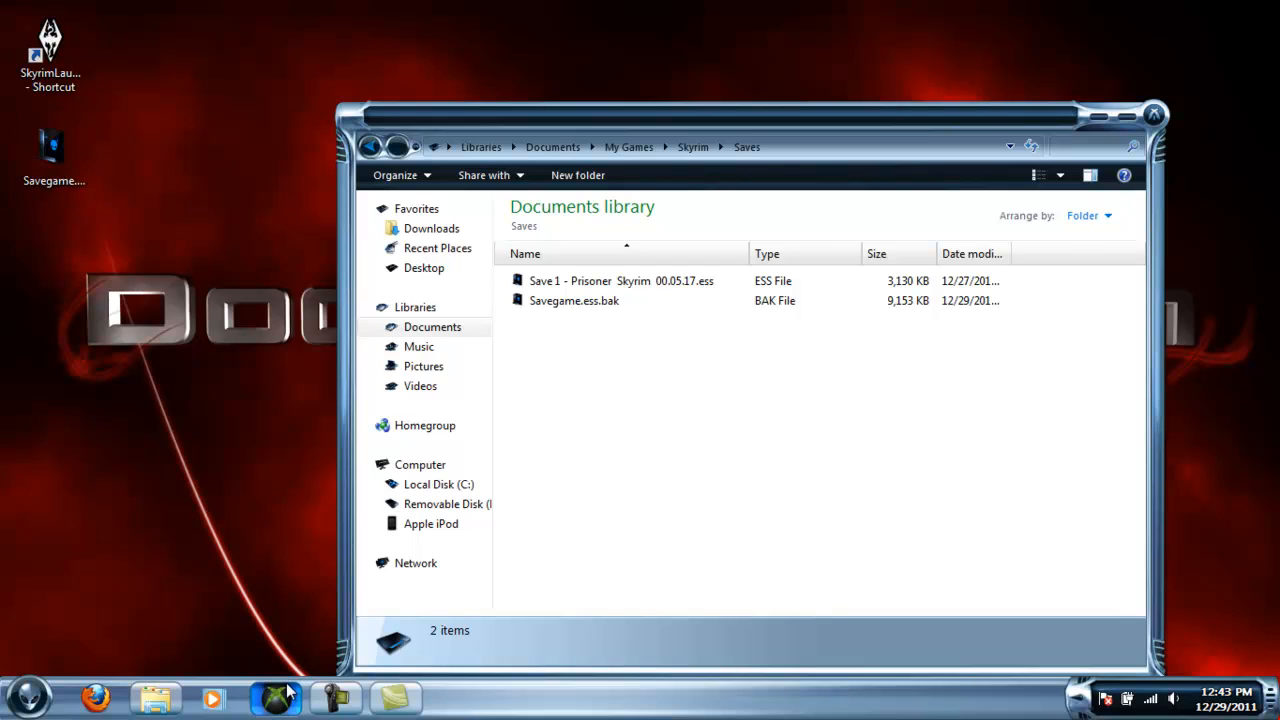
# Step: Replace the Autosave35 package's Savegame.dat entry with the modded save file
pyautogui.click(274, 697)
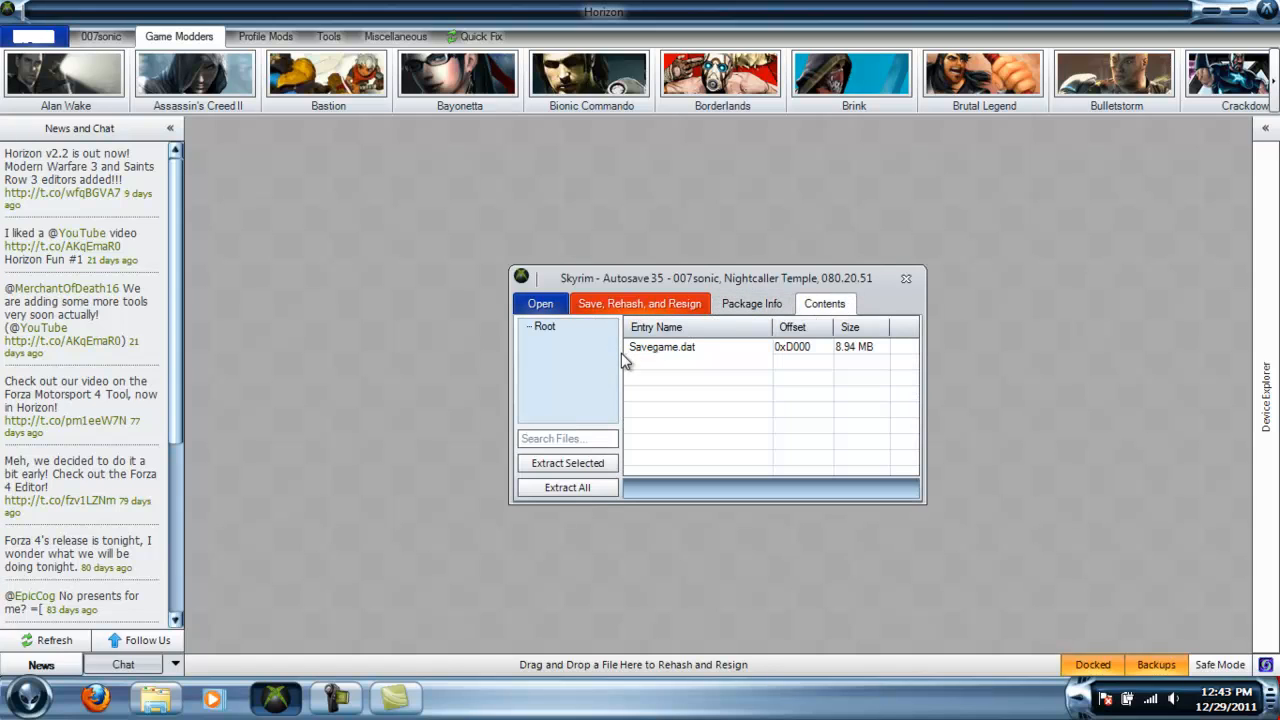
pyautogui.click(662, 347)
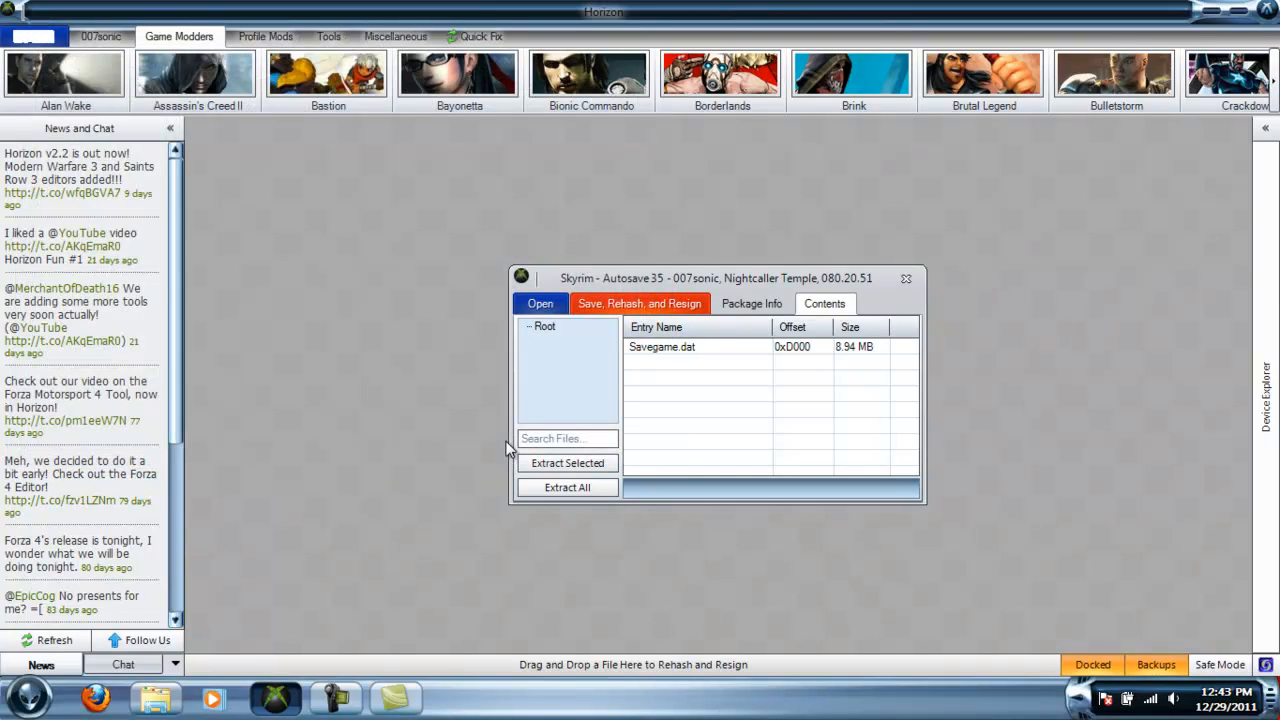
pyautogui.moveTo(670, 310)
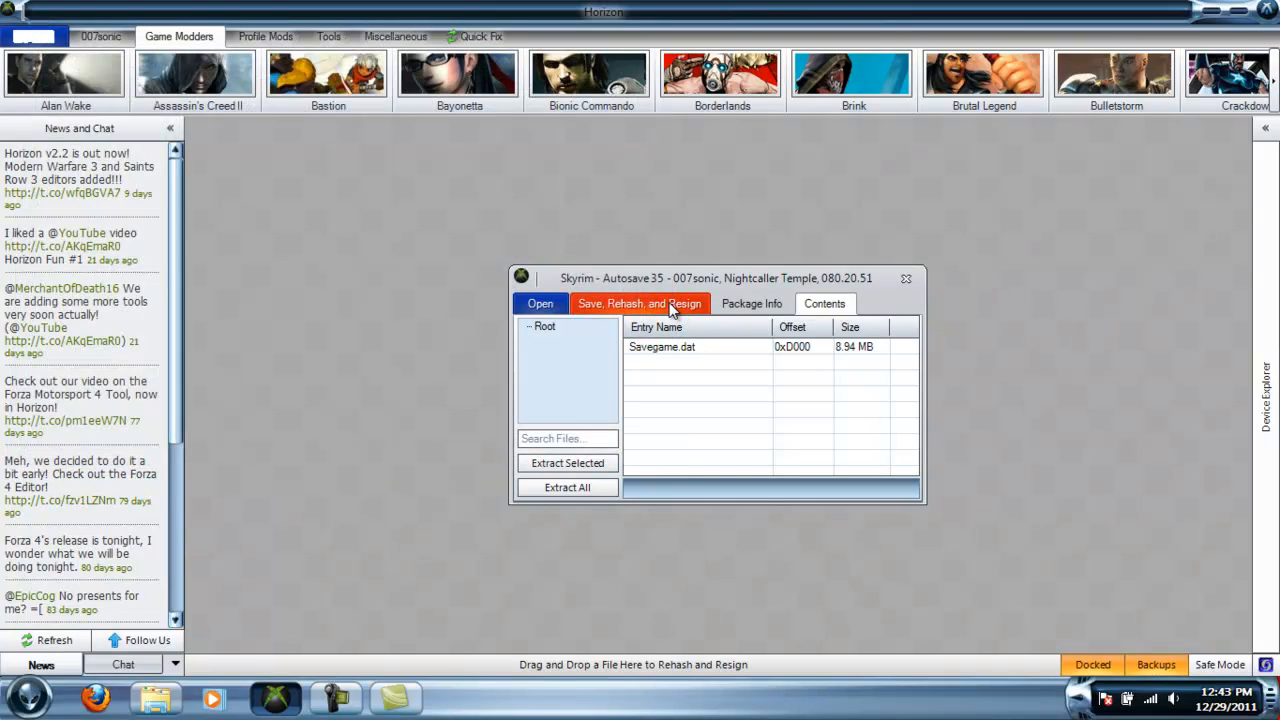
pyautogui.click(639, 302)
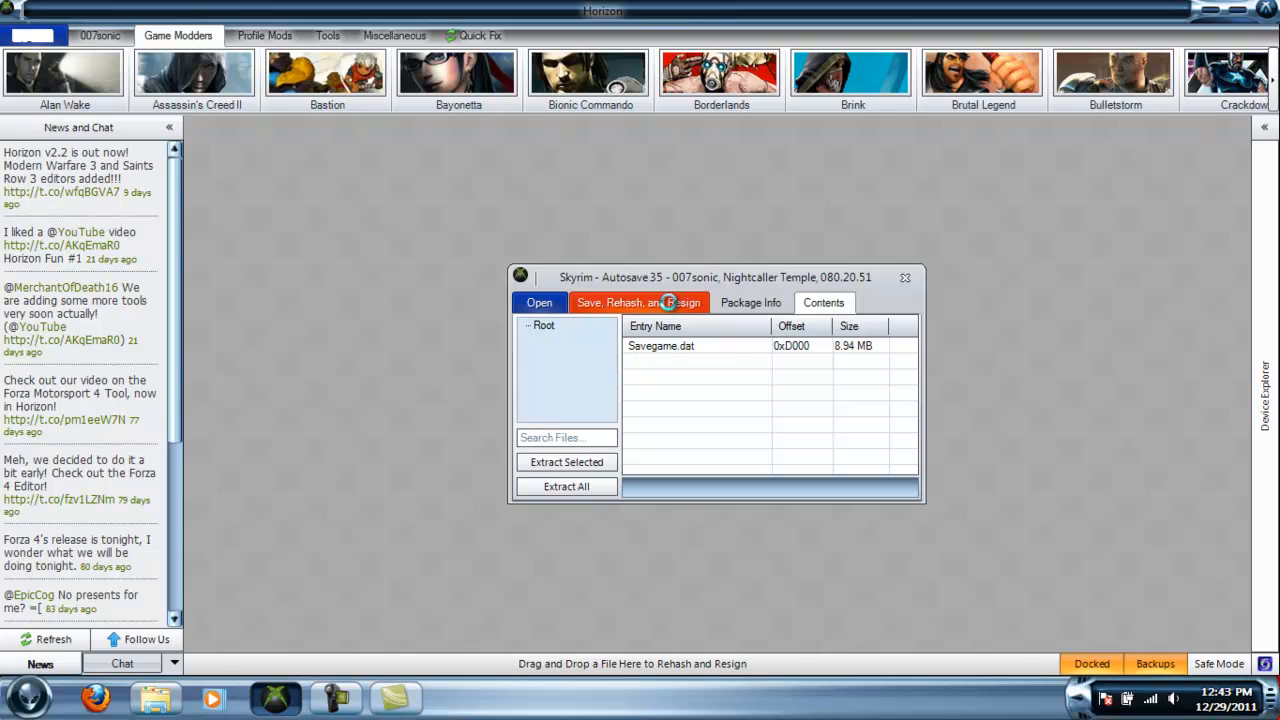
pyautogui.click(639, 302)
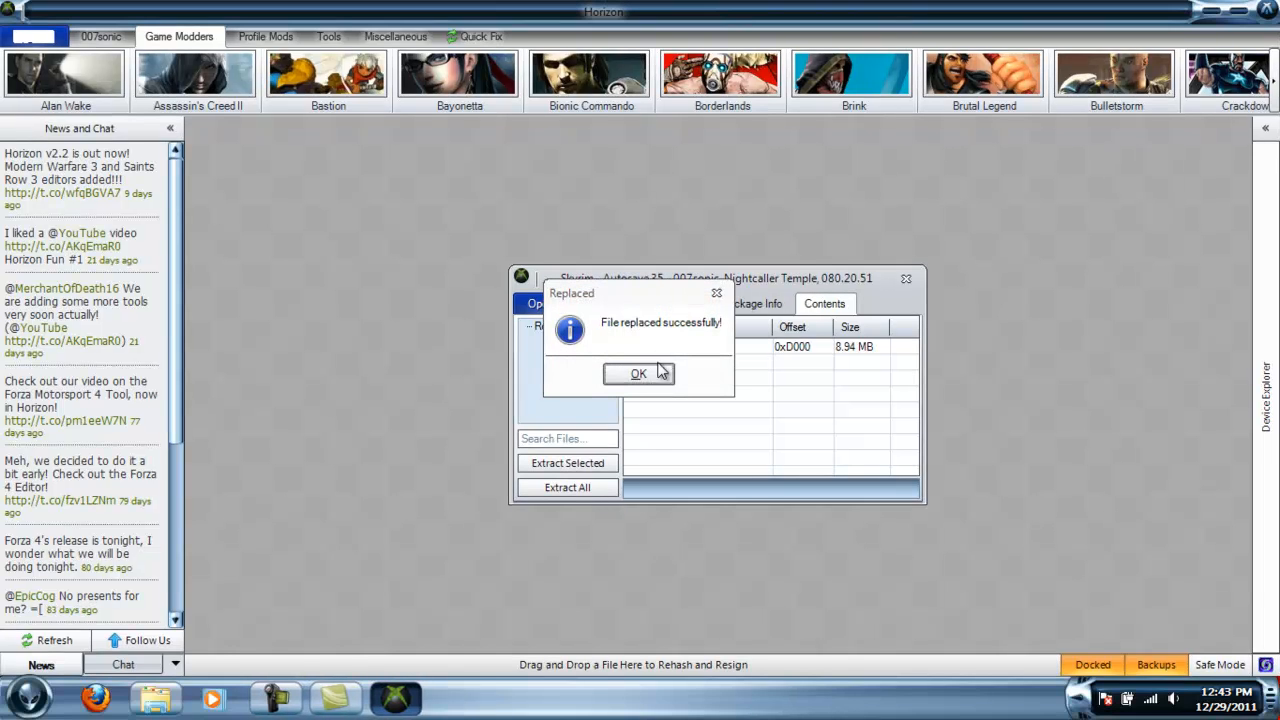
# Step: Acknowledge the replacement, then save, rehash and resign Autosave35 back to the device
pyautogui.click(638, 373)
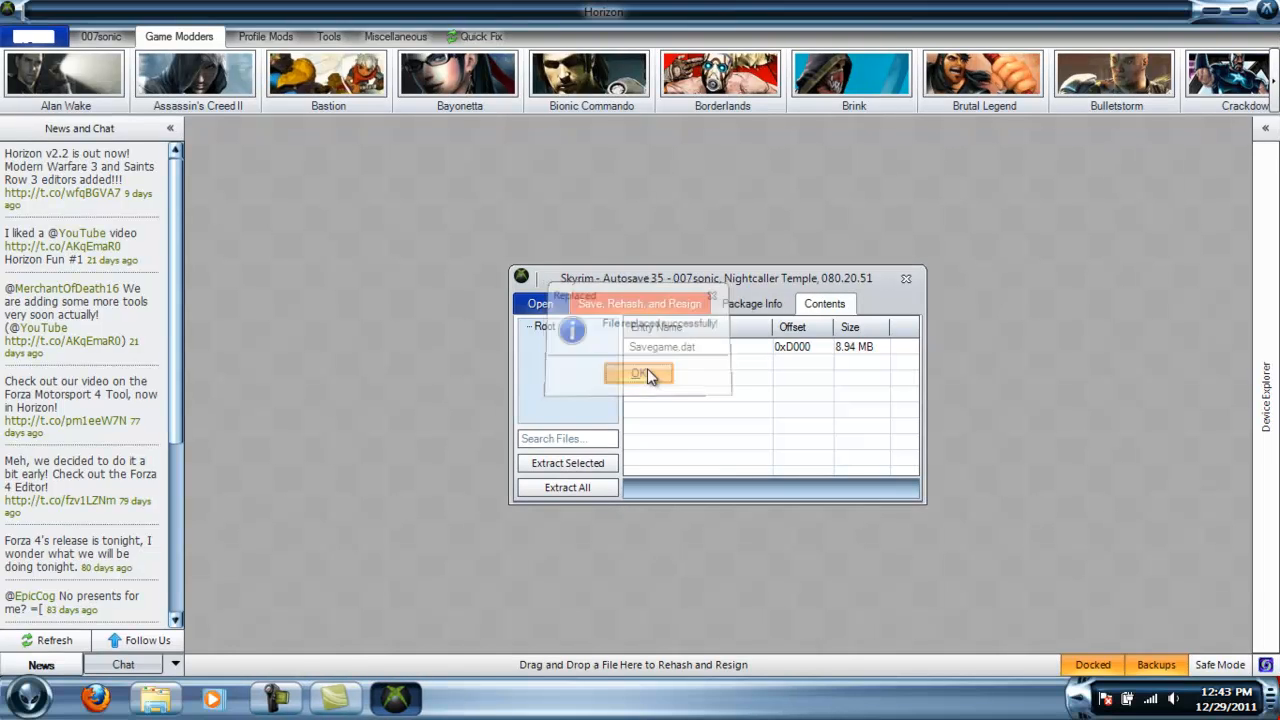
pyautogui.click(639, 373)
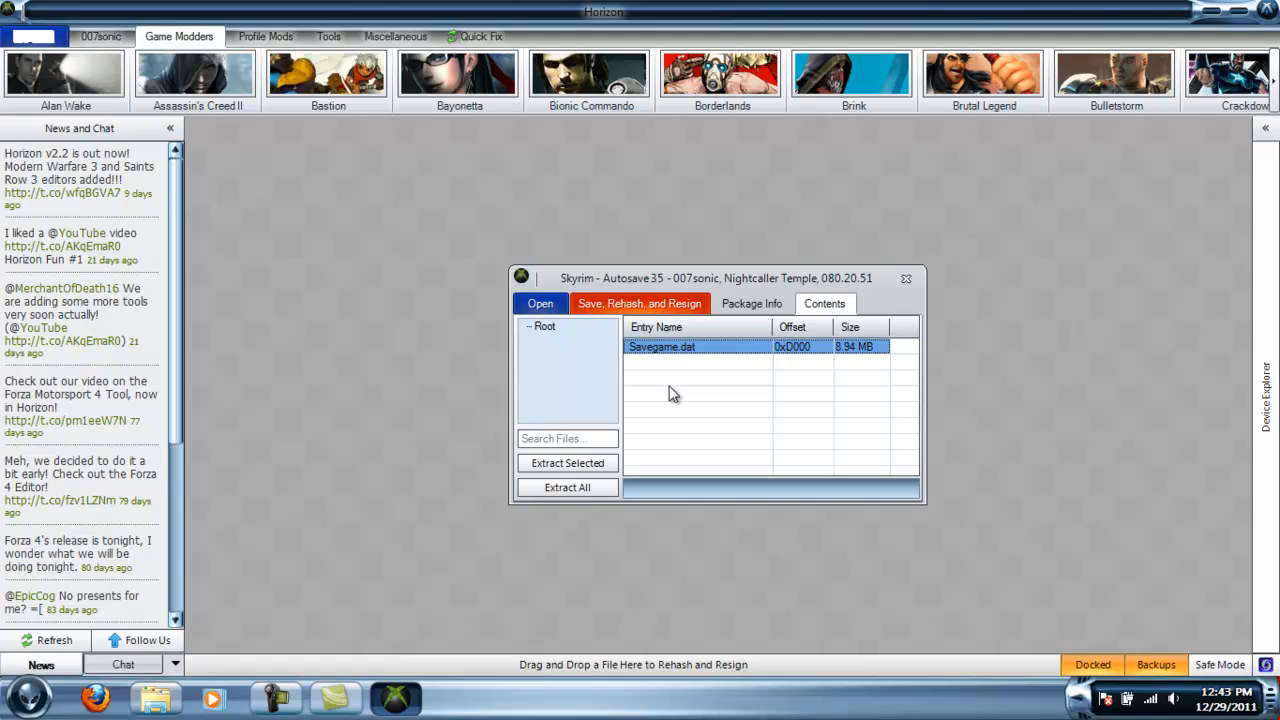
pyautogui.moveTo(699, 468)
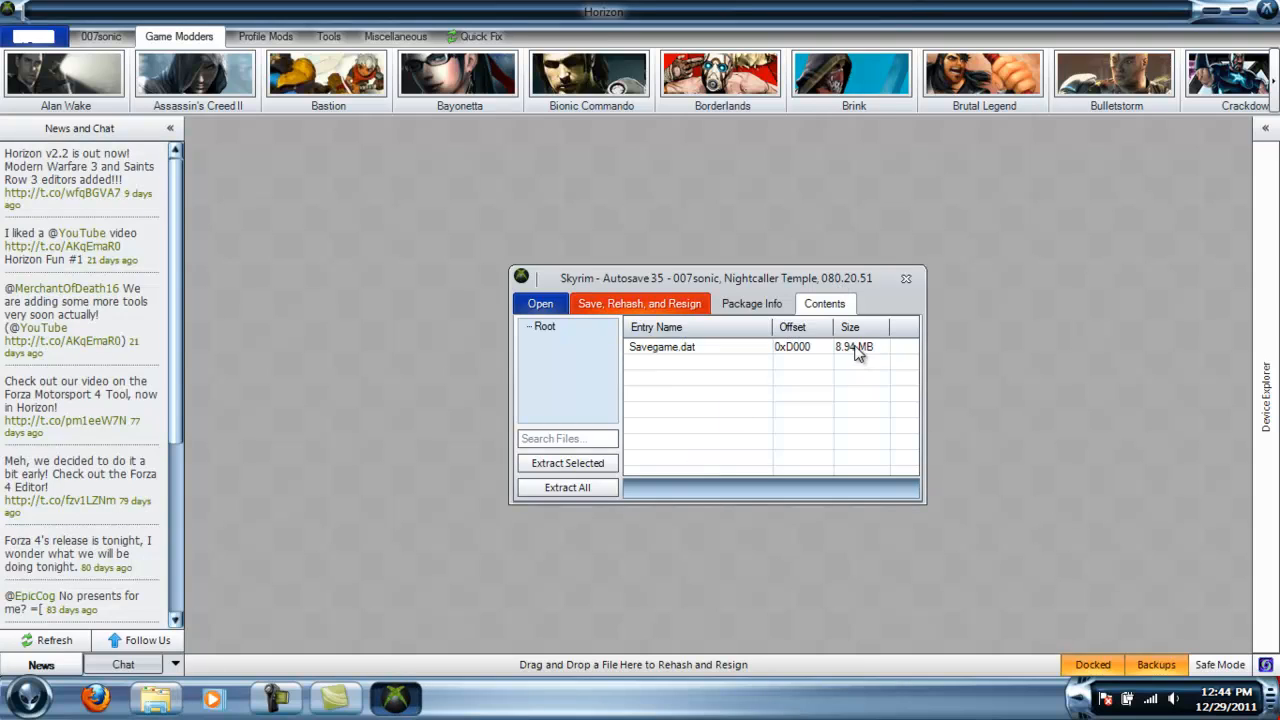
pyautogui.moveTo(903, 297)
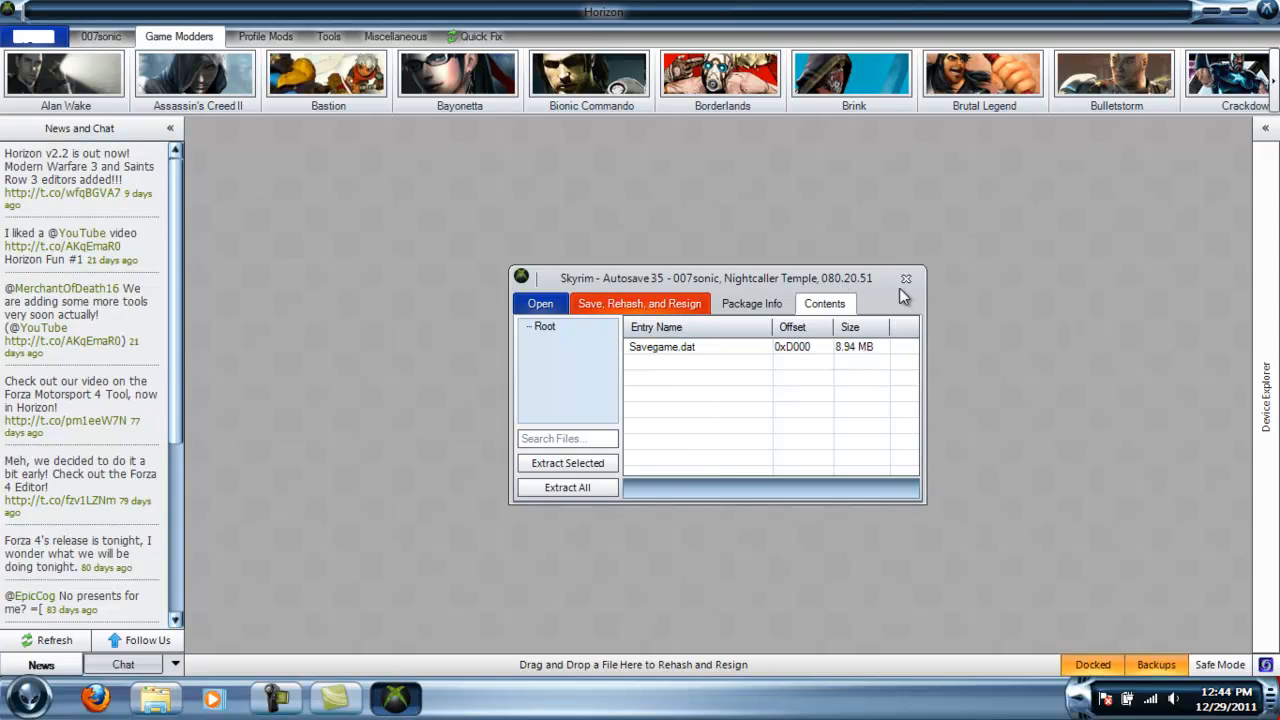
pyautogui.click(639, 303)
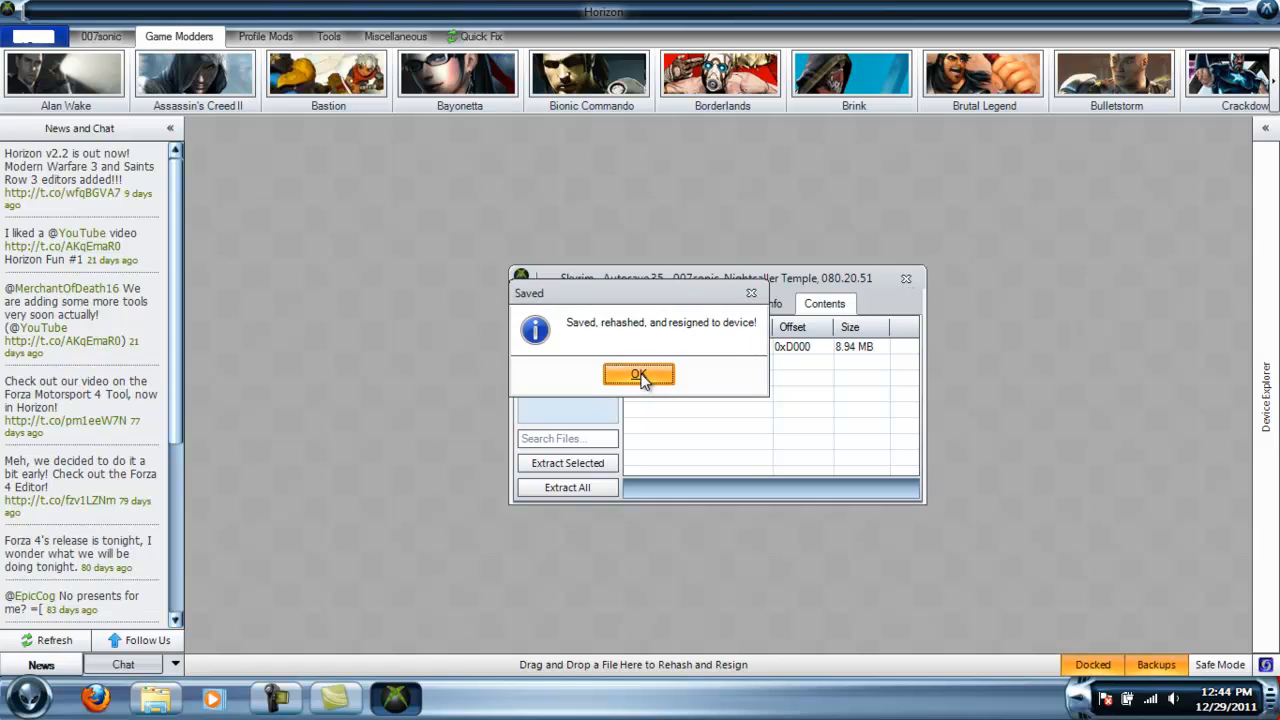
pyautogui.click(638, 373)
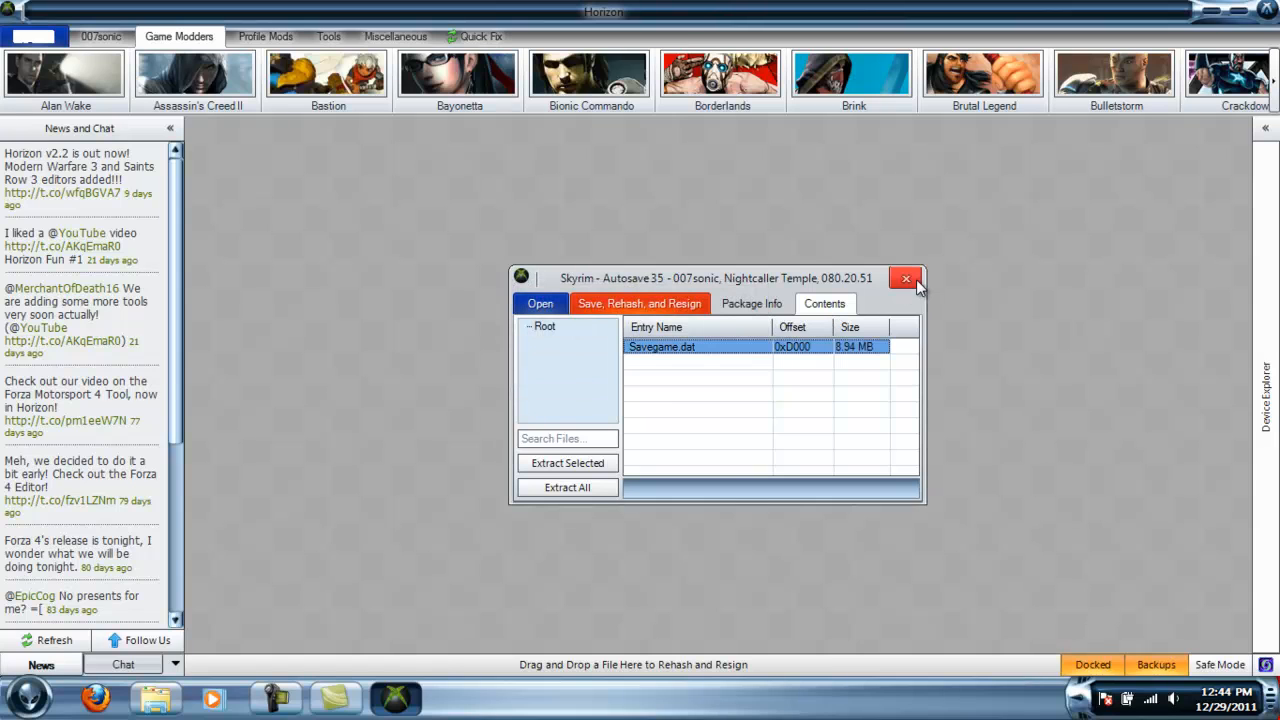